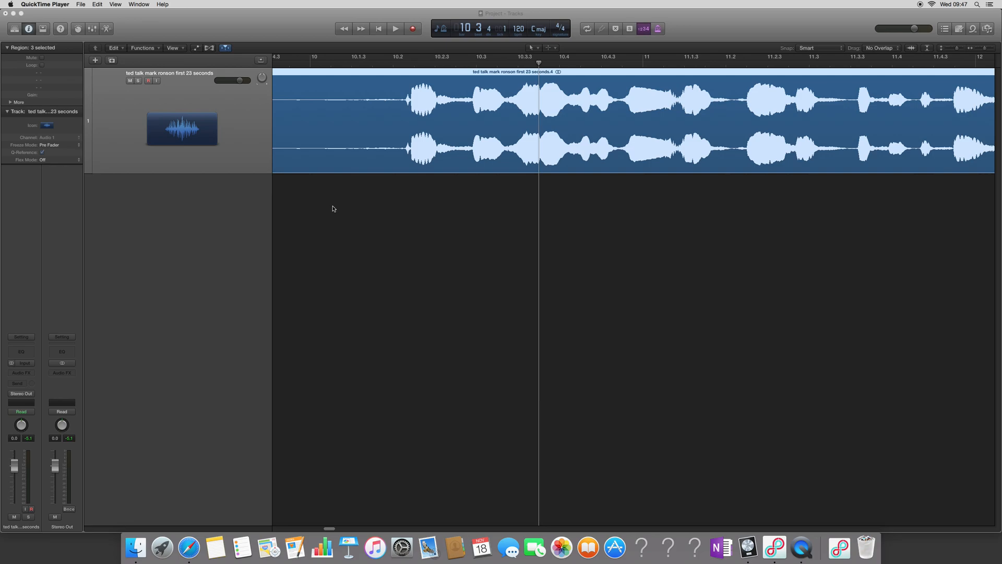
pyautogui.moveTo(454, 168)
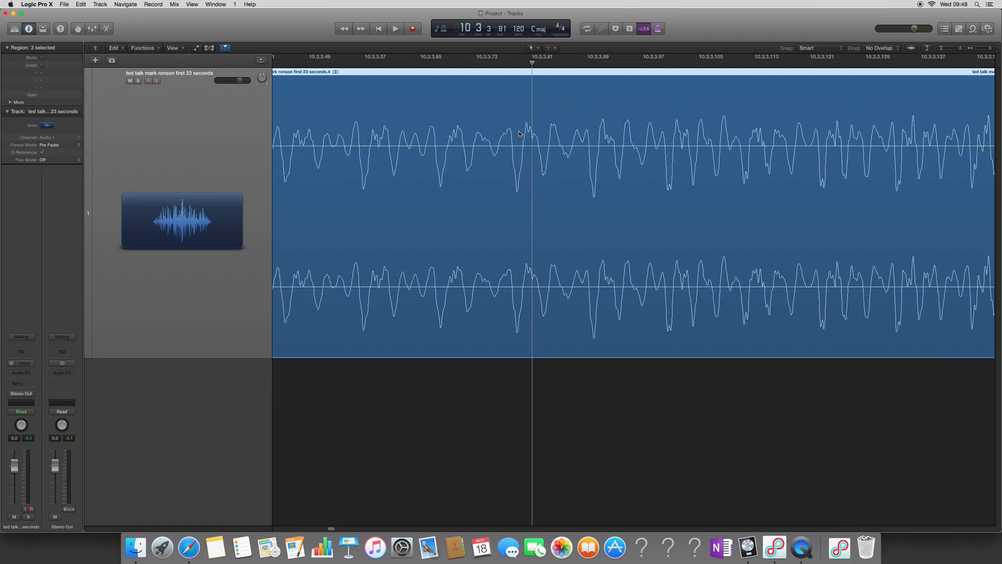
pyautogui.moveTo(274, 149)
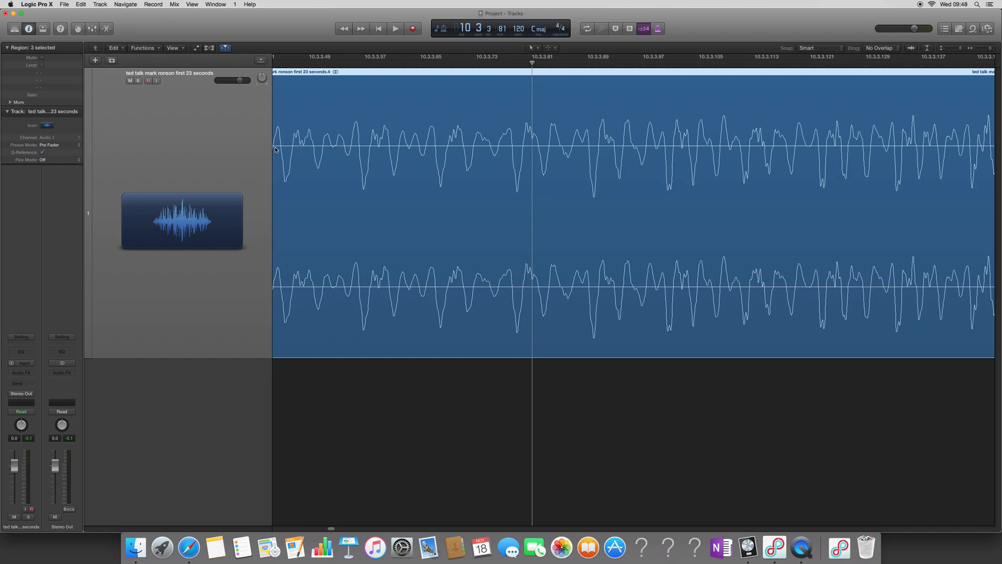
pyautogui.moveTo(272, 147)
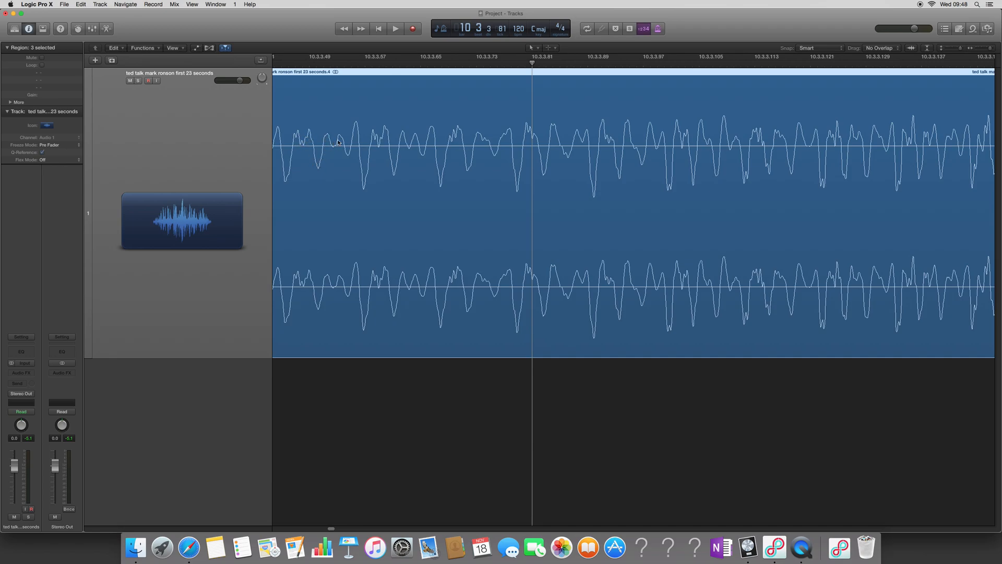
pyautogui.moveTo(360, 151)
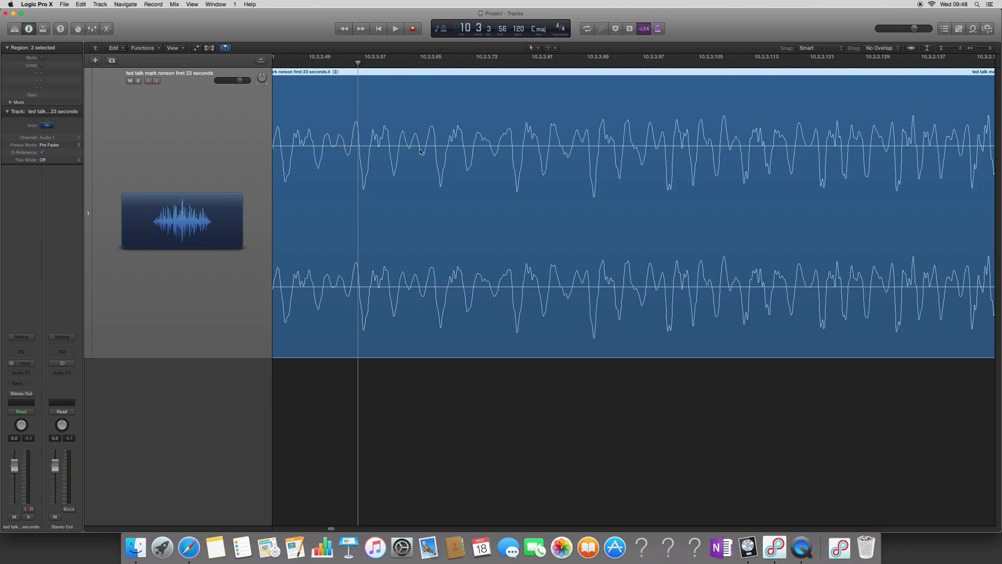
pyautogui.moveTo(515, 159)
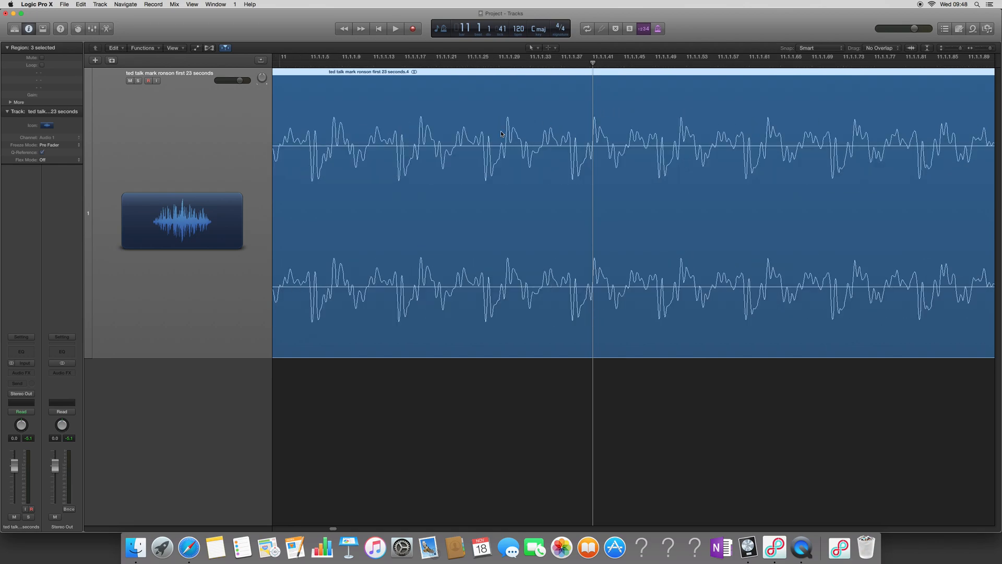
pyautogui.moveTo(308, 129)
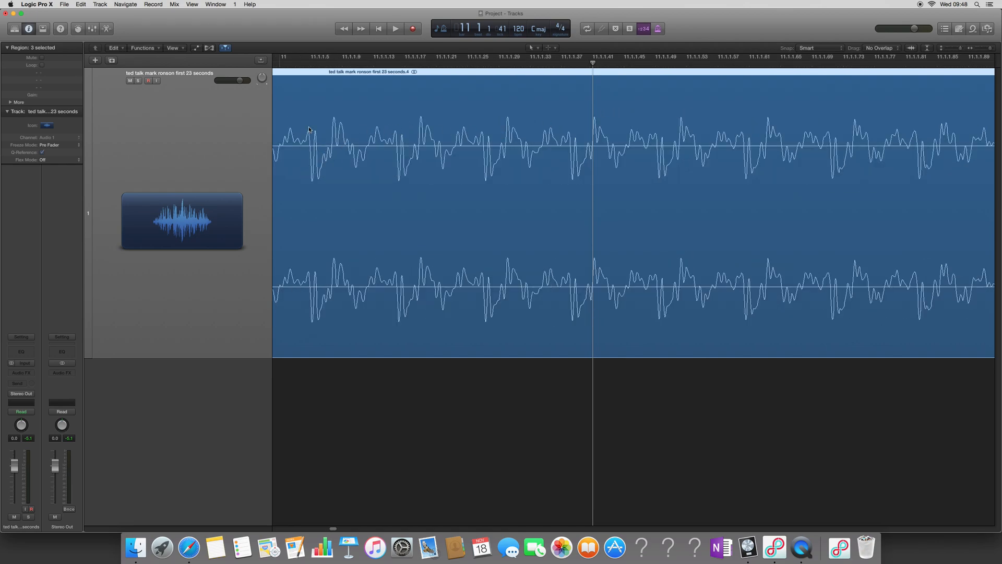
# Cut one single wavelength out of the TED talk region and drag the later audio away to leave gaps
pyautogui.click(311, 58)
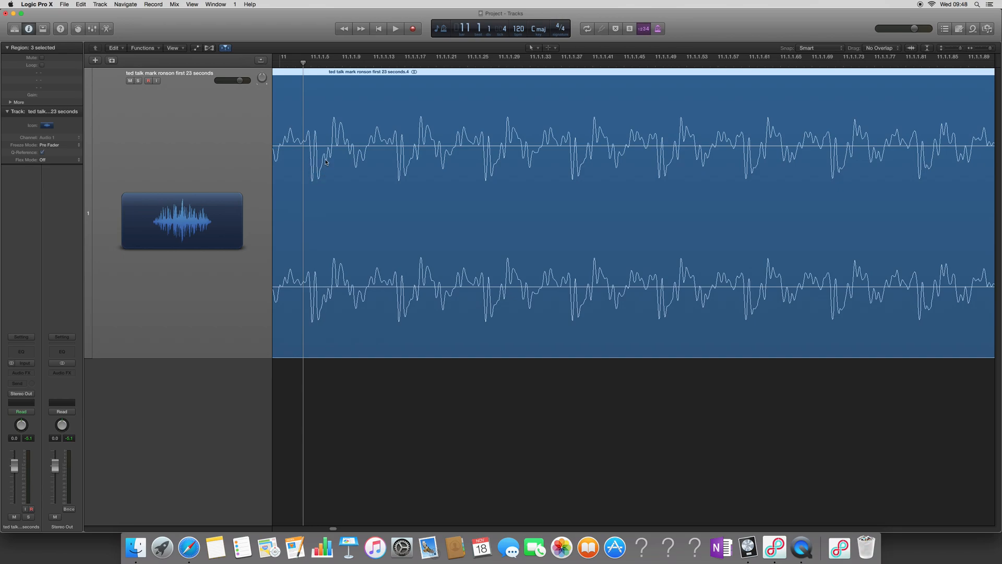
pyautogui.moveTo(397, 142)
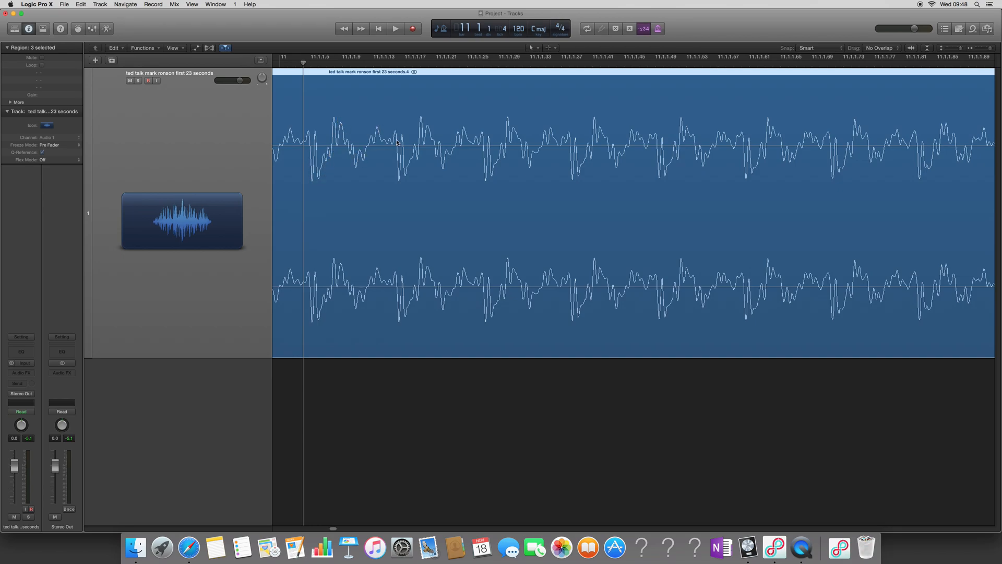
pyautogui.moveTo(309, 148)
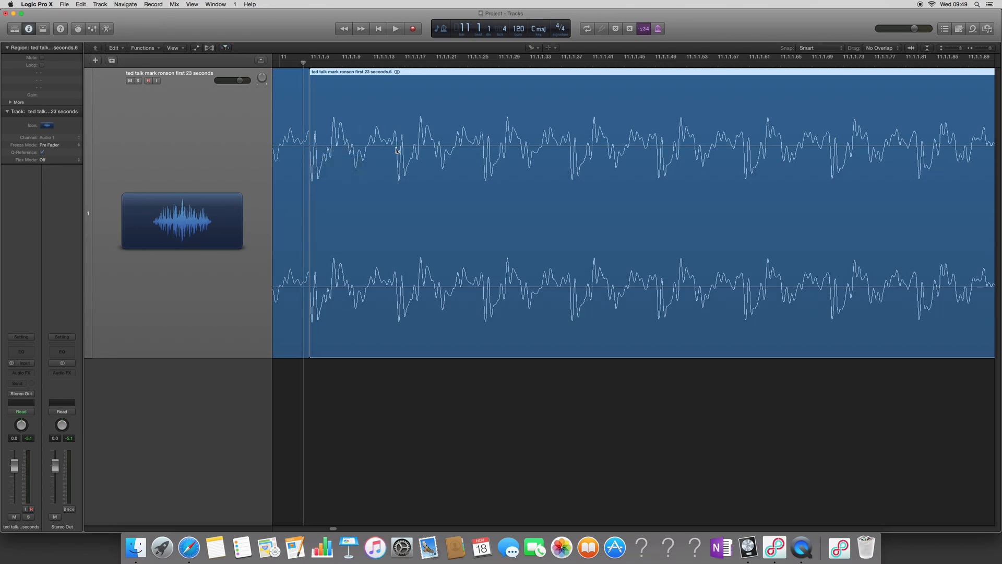
pyautogui.click(397, 150)
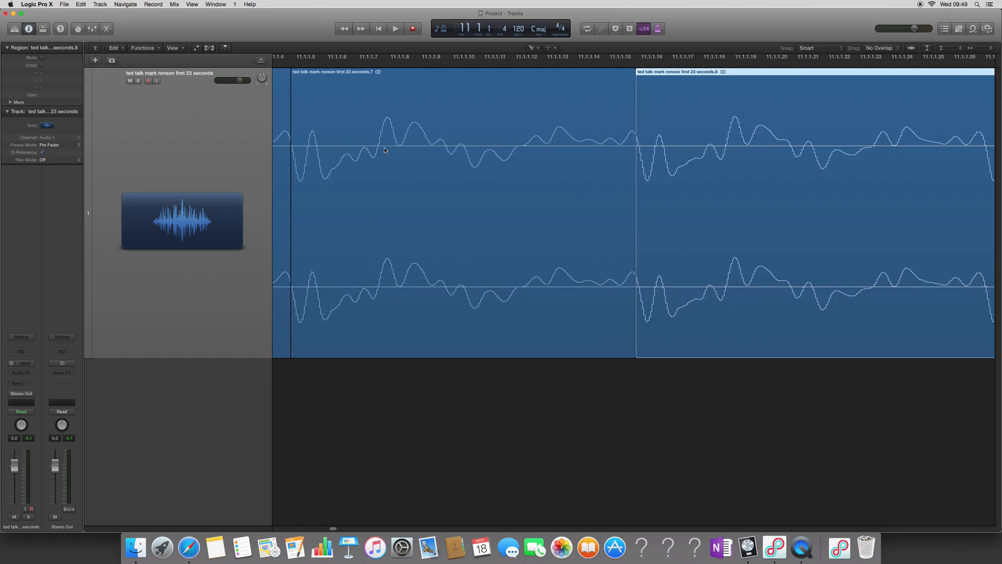
pyautogui.moveTo(636, 153)
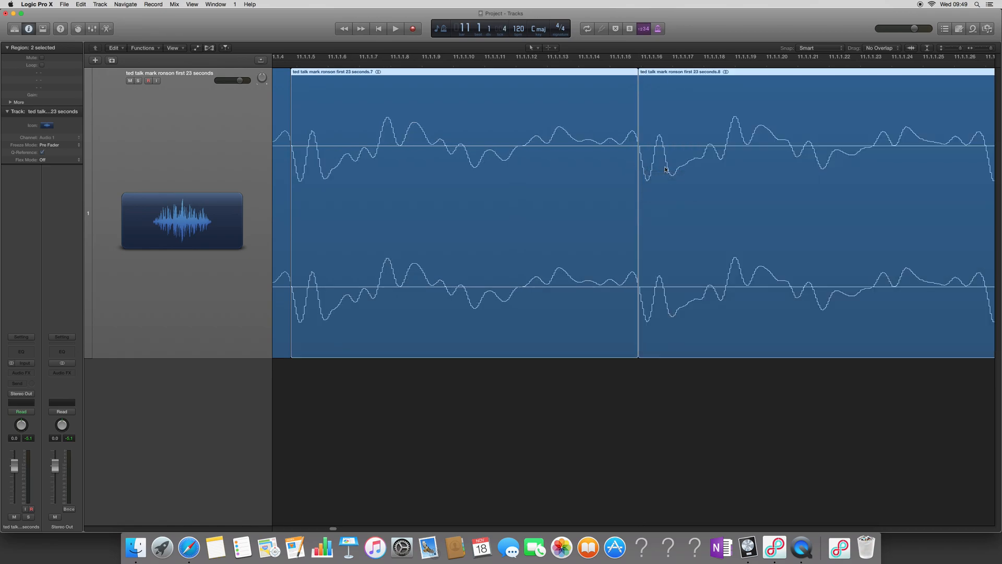
pyautogui.moveTo(639, 178); pyautogui.dragTo(641, 179)
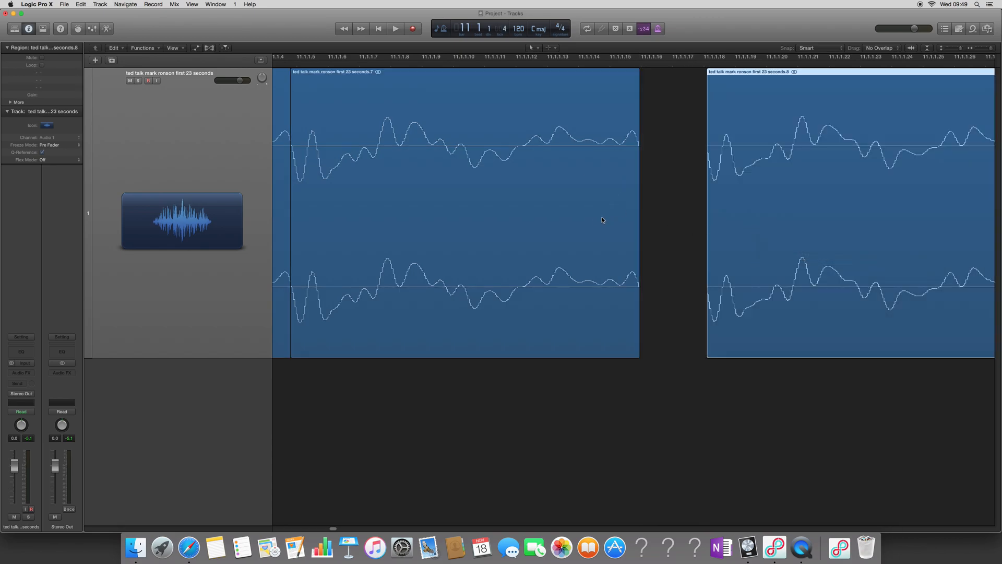
pyautogui.click(448, 166)
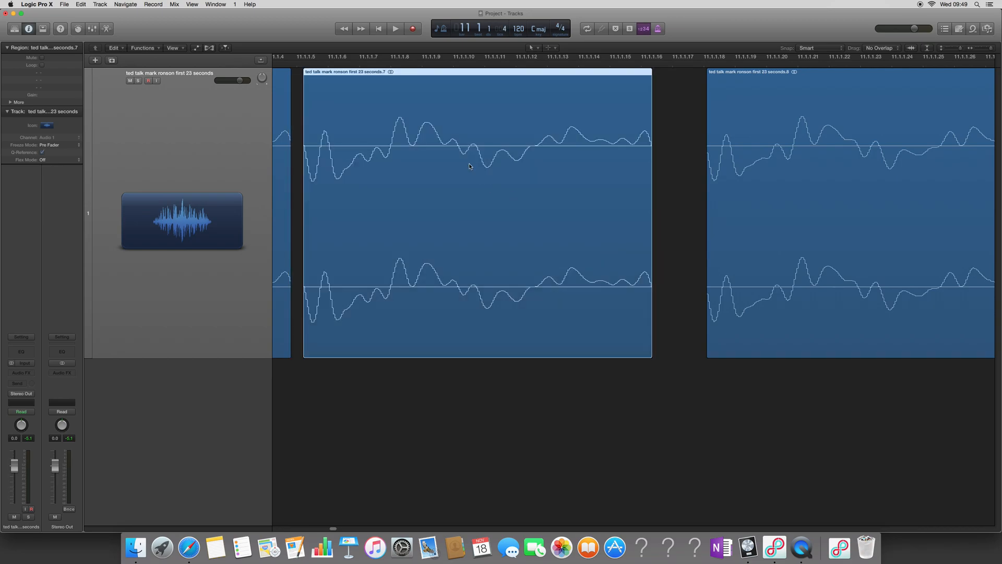
pyautogui.moveTo(528, 170)
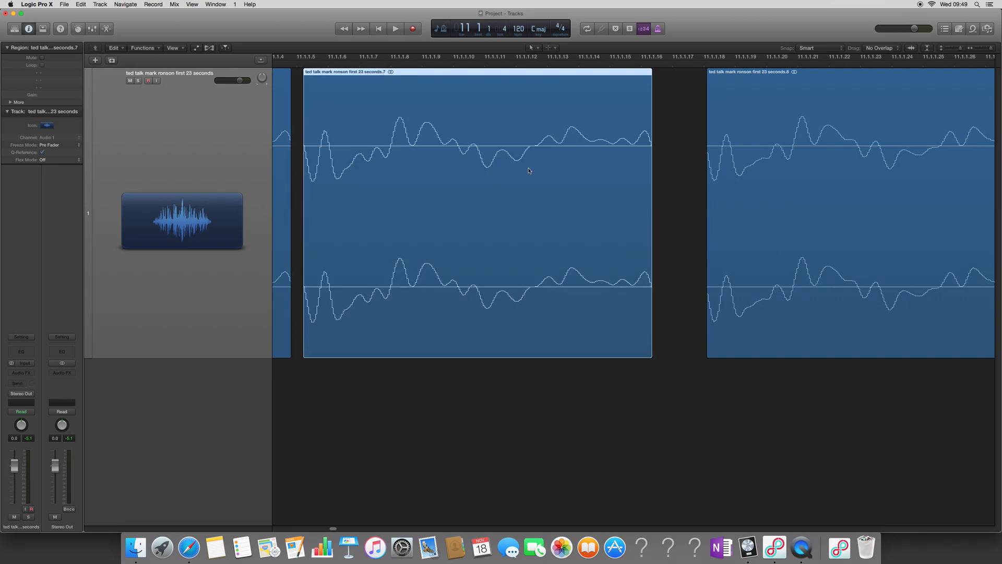
pyautogui.moveTo(505, 168)
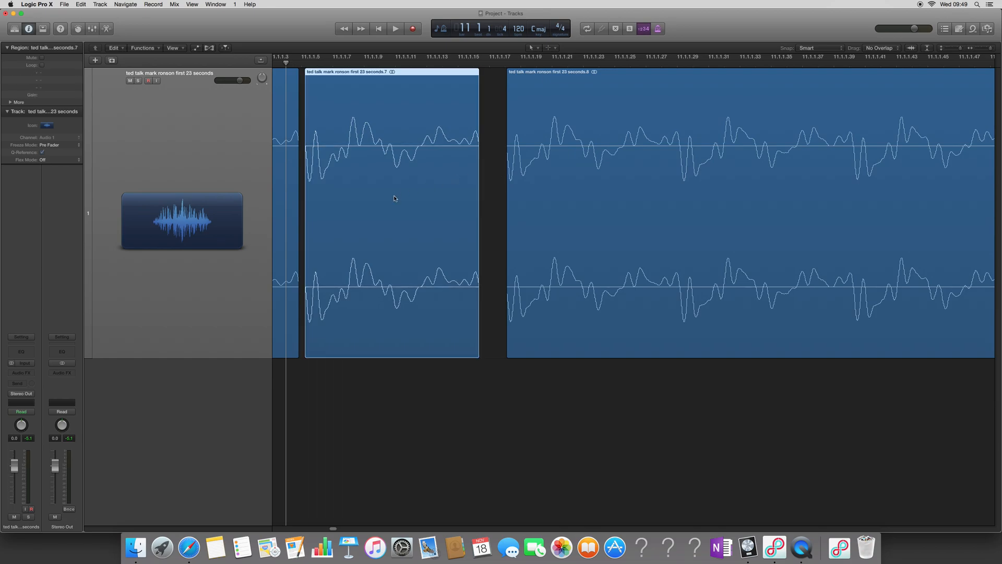
# Convert the single-cycle region to a new sampler track named 'ted talk loop' and set its highest trigger note
pyautogui.rightClick(394, 198)
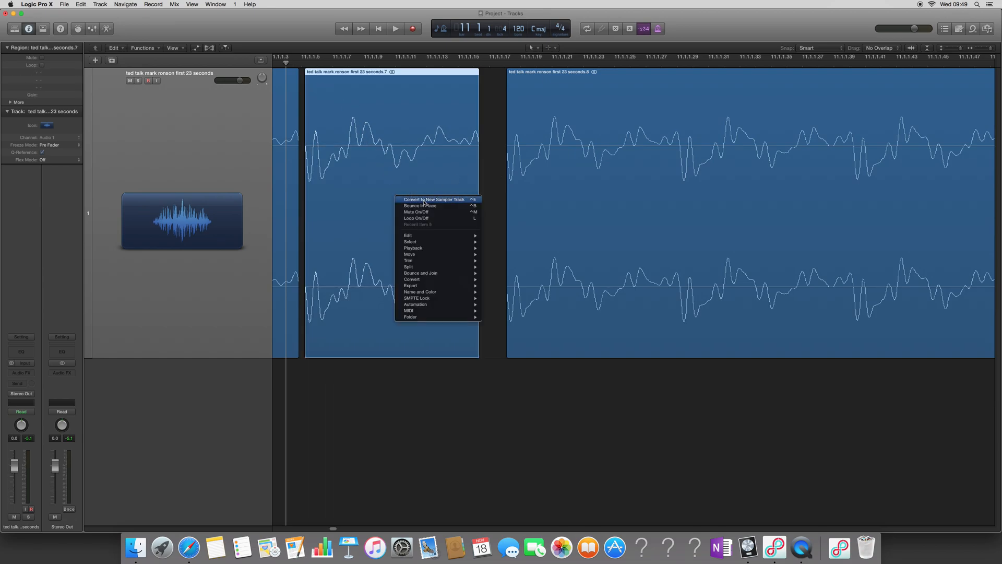
pyautogui.moveTo(411, 280)
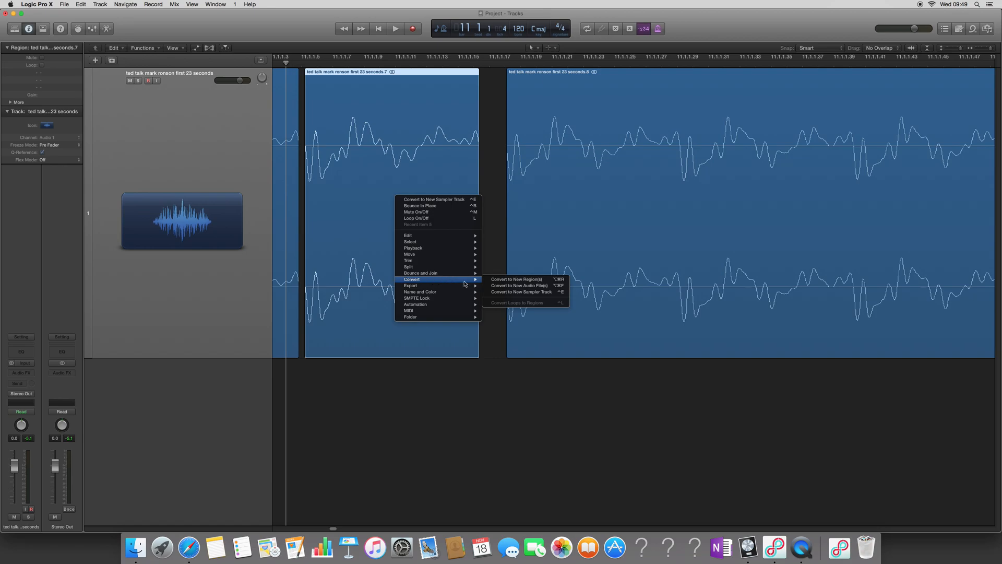
pyautogui.moveTo(518, 294)
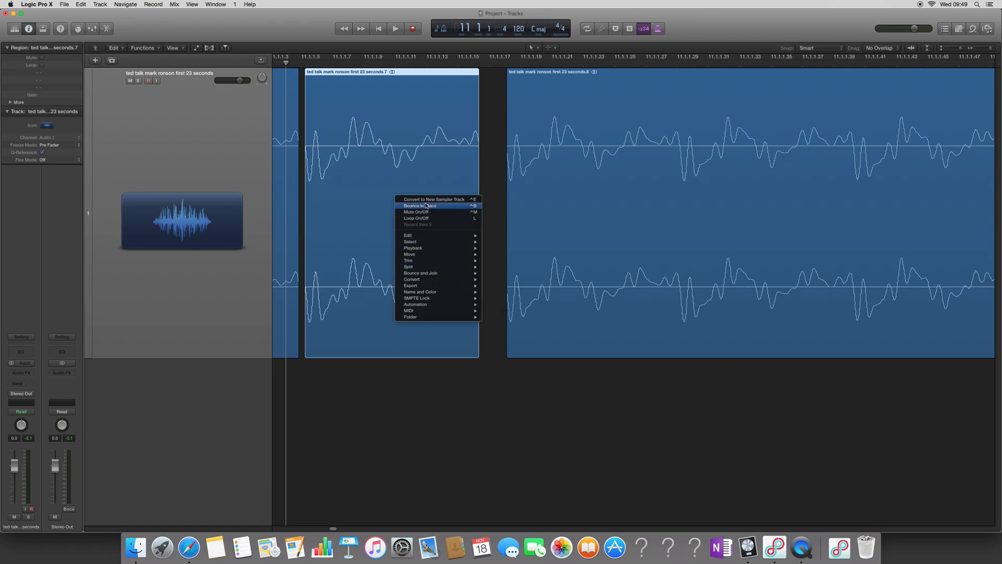
pyautogui.moveTo(434, 198)
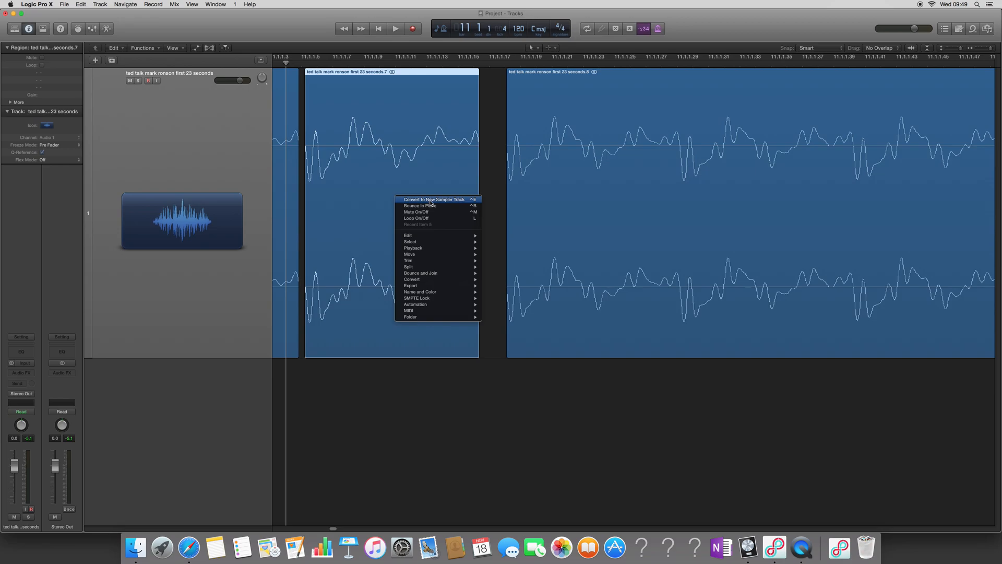
pyautogui.click(434, 198)
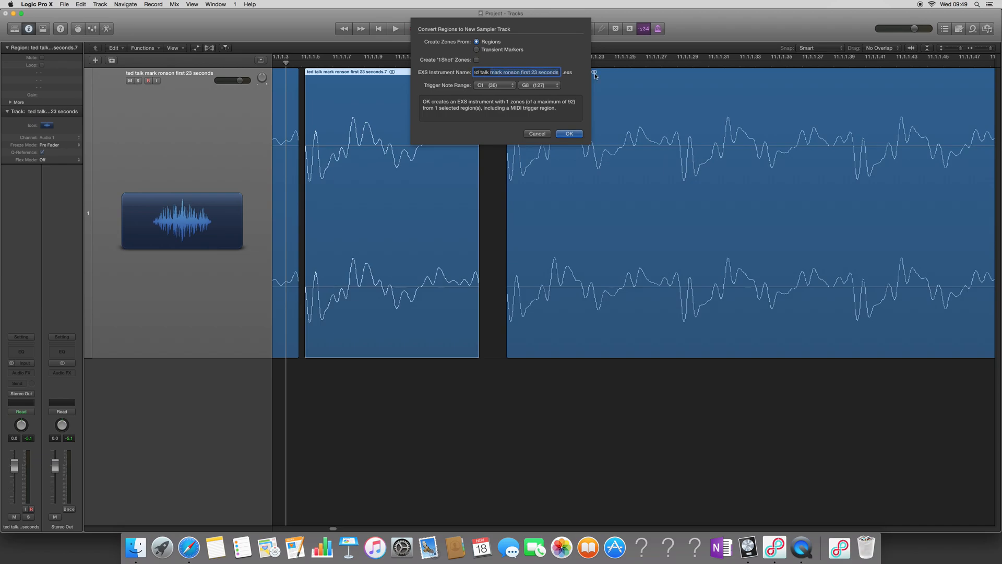
pyautogui.write('ted talk loop')
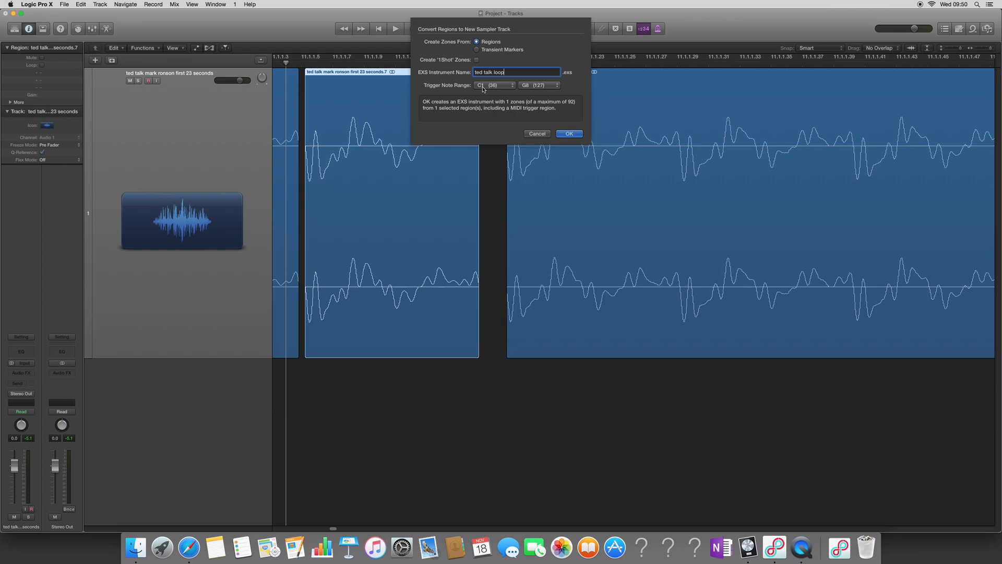
pyautogui.click(539, 85)
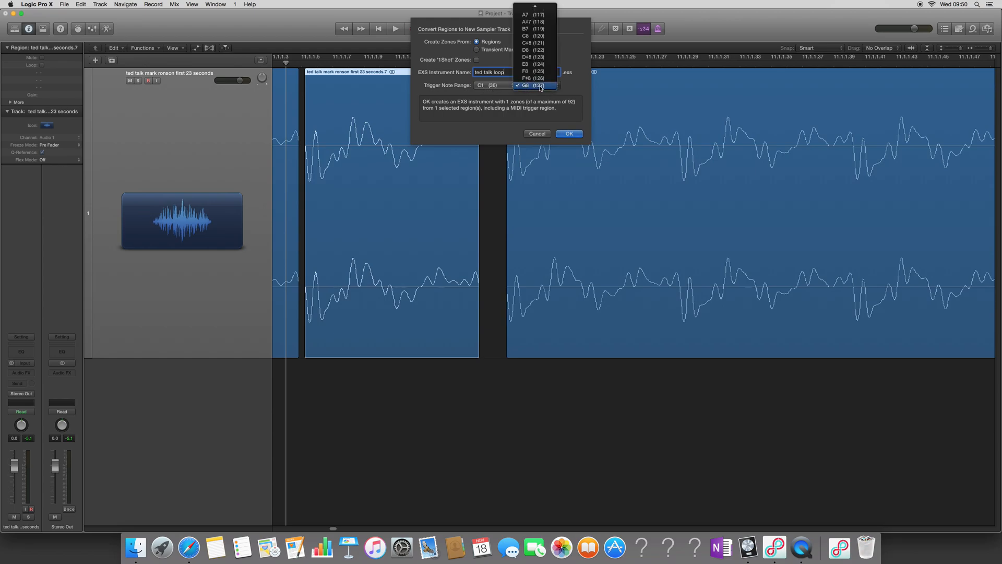
pyautogui.click(536, 84)
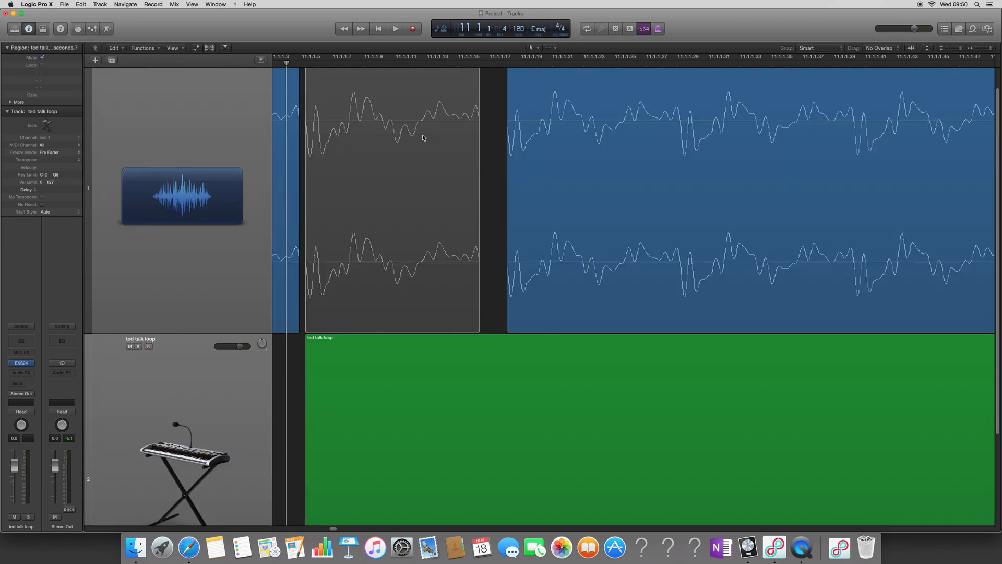
# Close the Piano Roll, restore the Inspector and bring up the EXS24 sampler on the ted talk loop channel strip
pyautogui.scroll(-3)
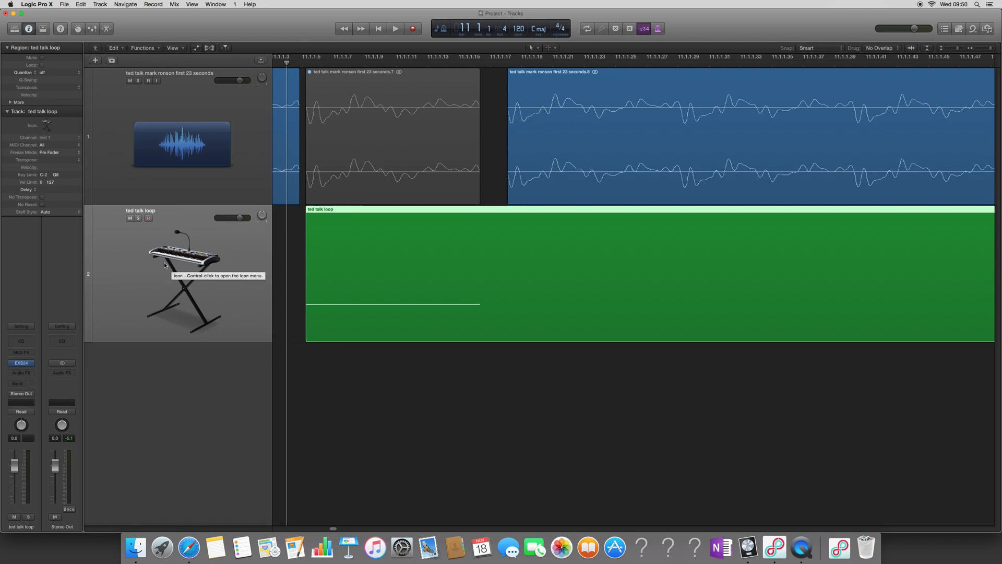
pyautogui.moveTo(272, 278)
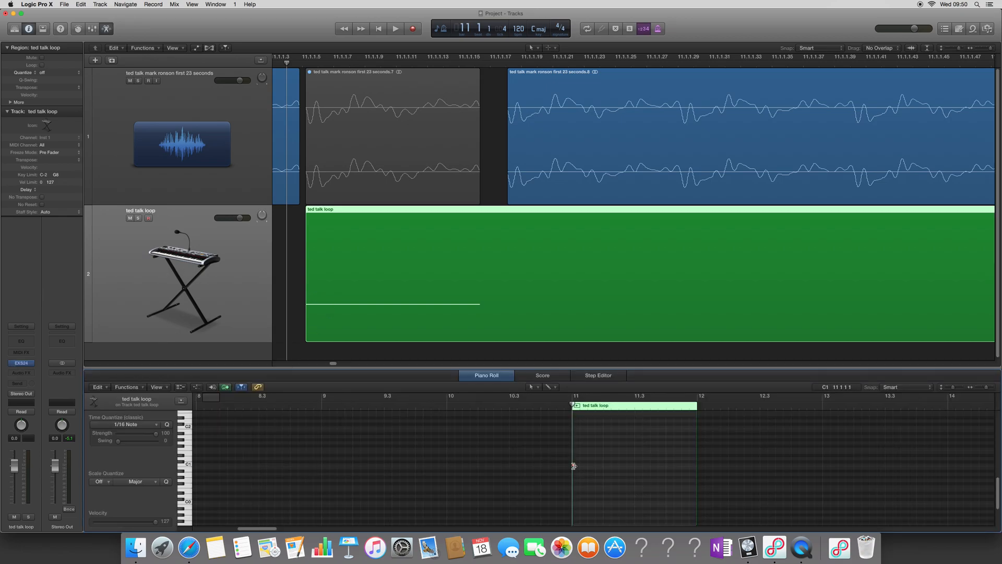
pyautogui.click(573, 463)
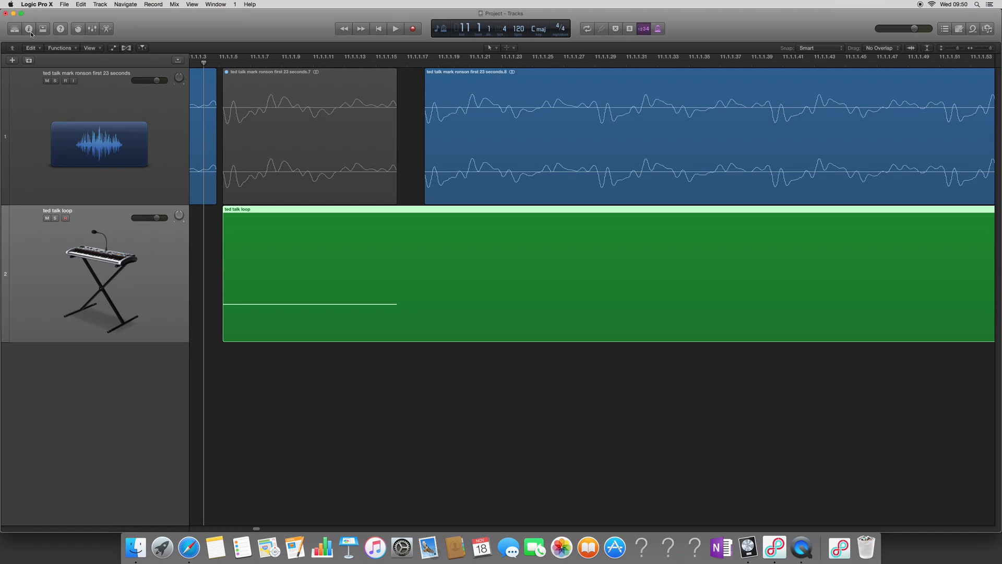
pyautogui.moveTo(29, 29)
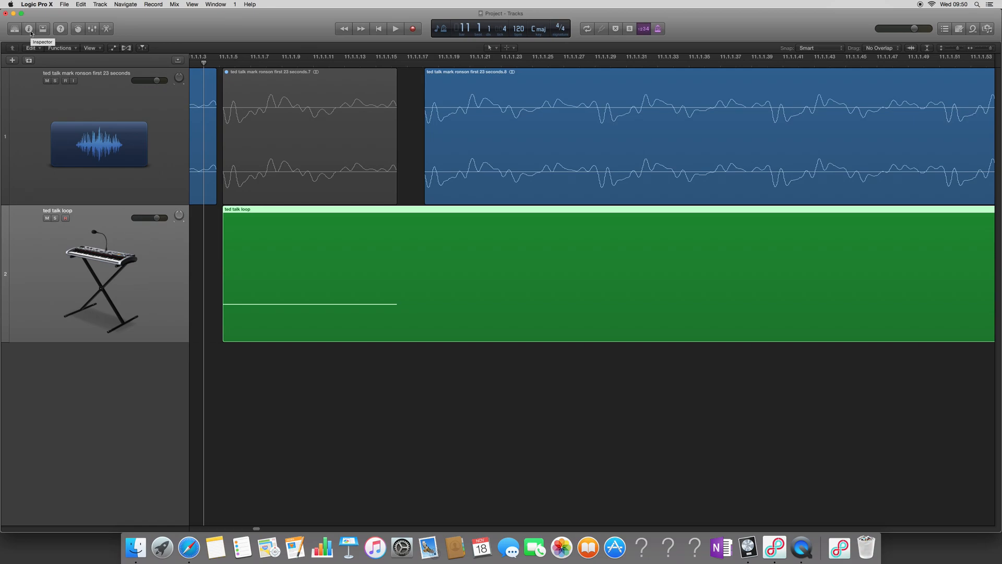
pyautogui.click(29, 28)
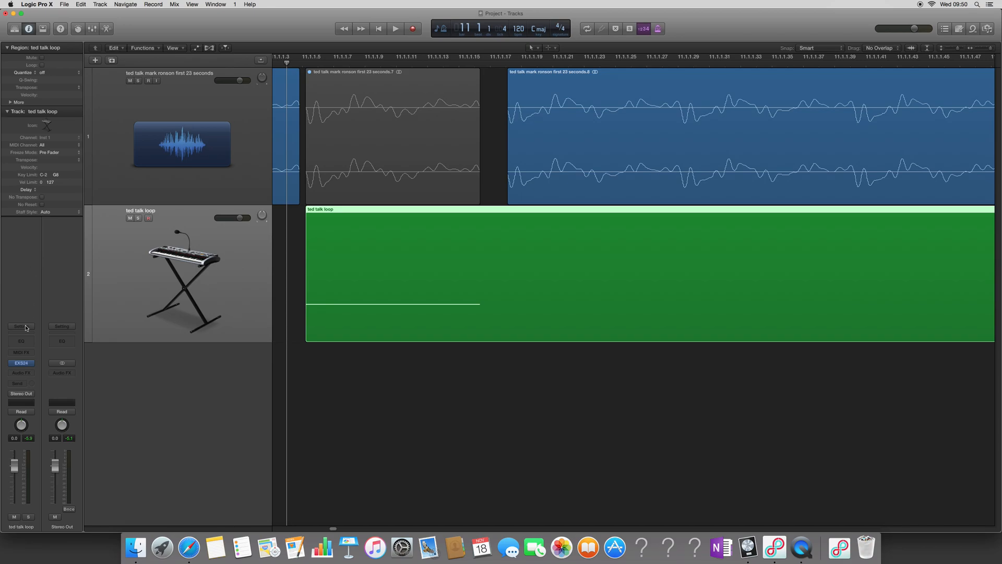
pyautogui.click(21, 362)
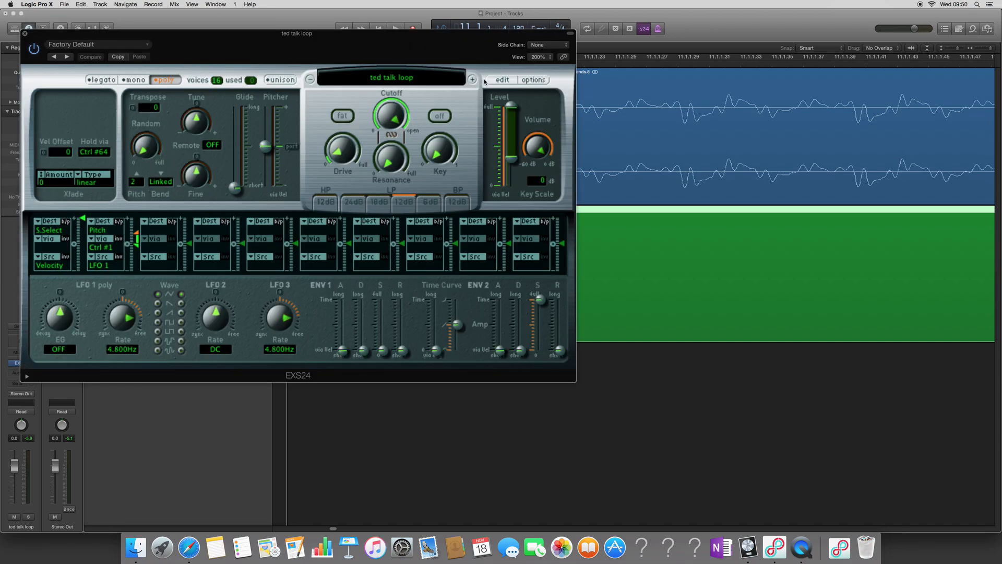
# In the EXS24 Instrument Editor widen the zone's key range to C-2–G8 and audition a note
pyautogui.click(503, 80)
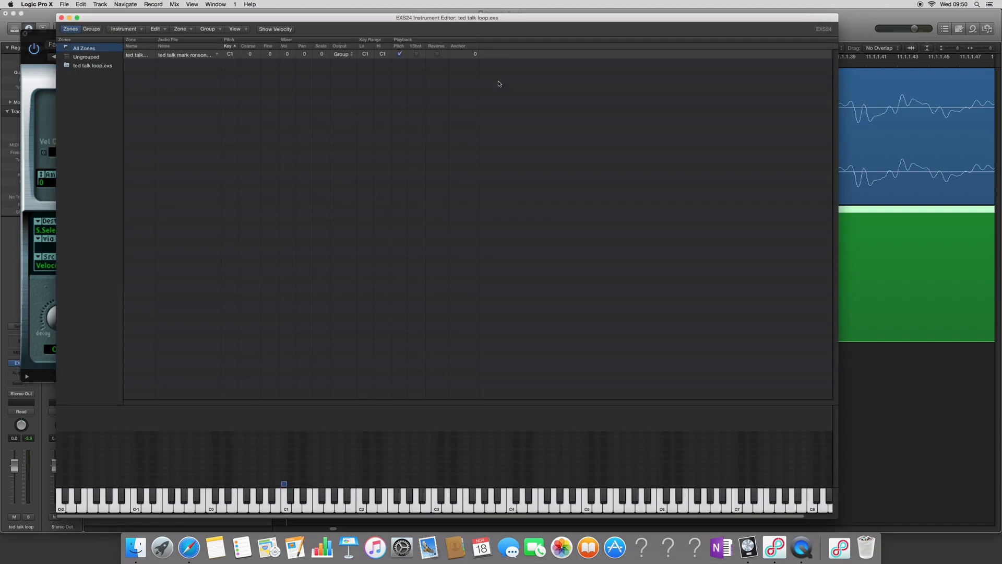
pyautogui.moveTo(385, 109)
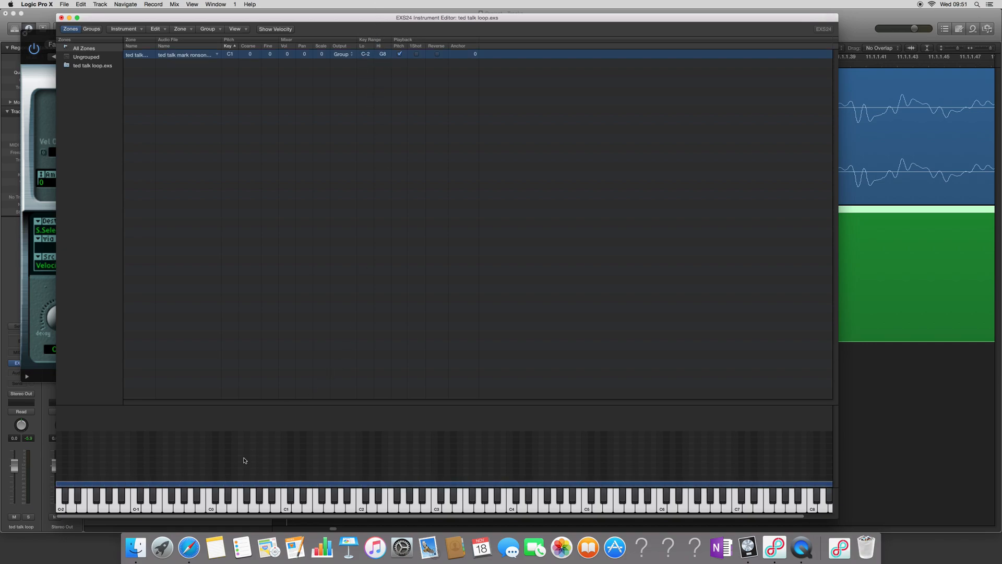
pyautogui.click(408, 499)
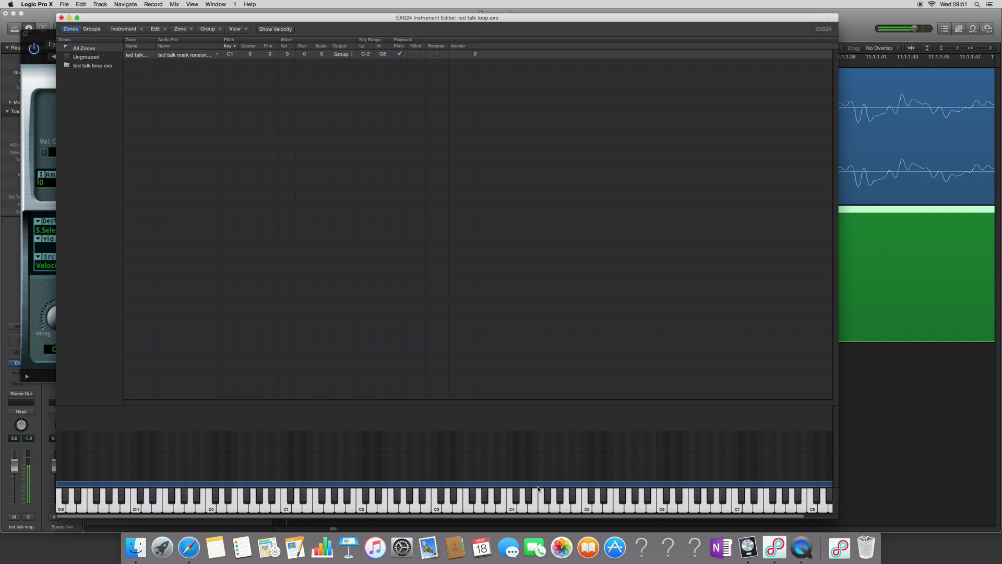
pyautogui.moveTo(604, 463)
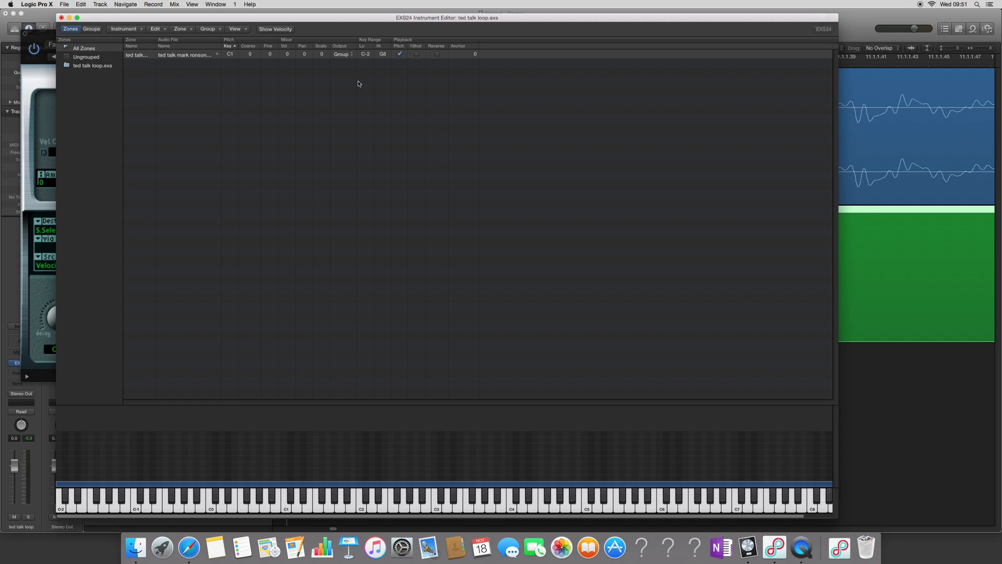
pyautogui.moveTo(345, 82)
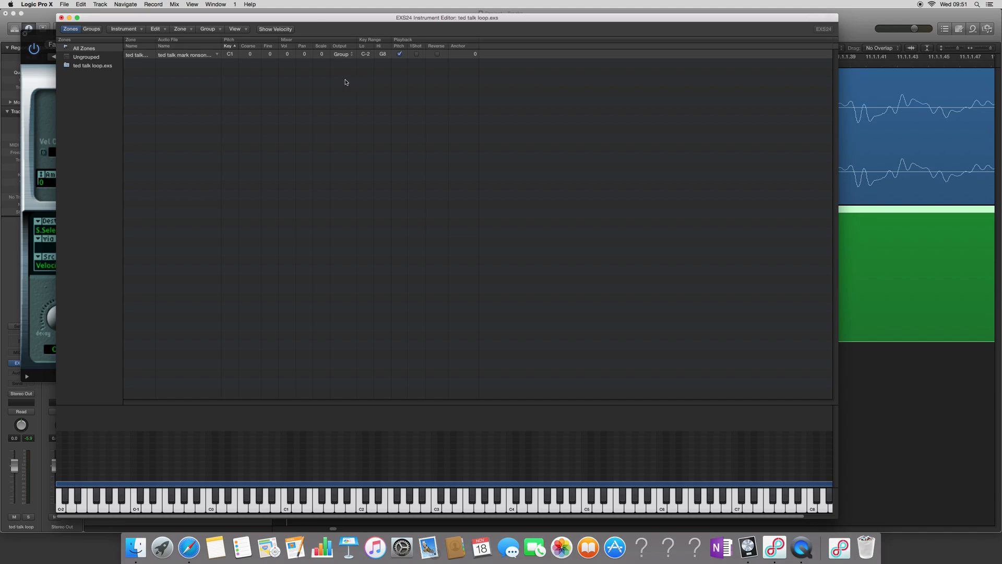
pyautogui.click(235, 29)
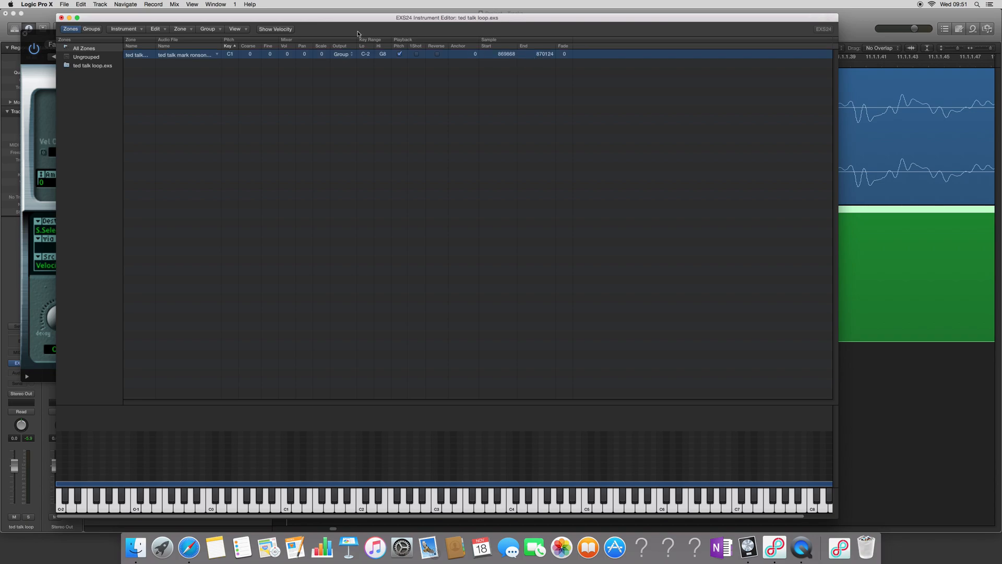
# Show the zone's loop columns, turn Loop On and match the loop start and end to the sample's start and end points
pyautogui.click(236, 30)
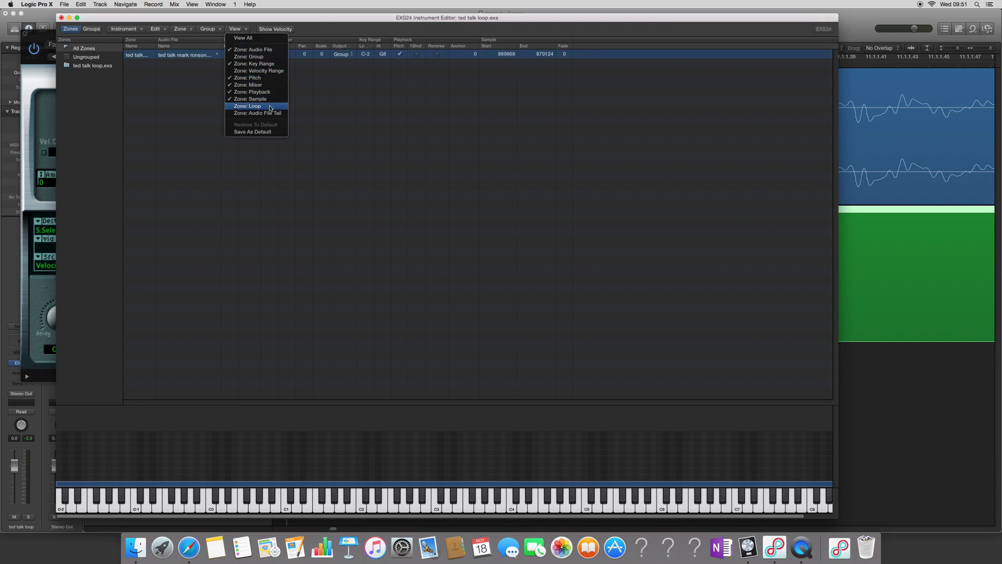
pyautogui.click(248, 106)
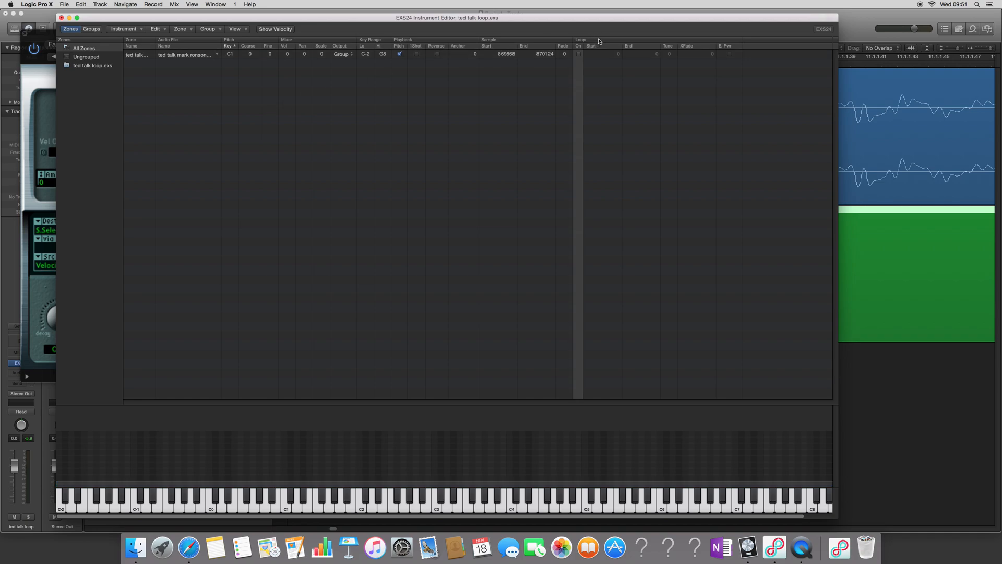
pyautogui.moveTo(593, 40)
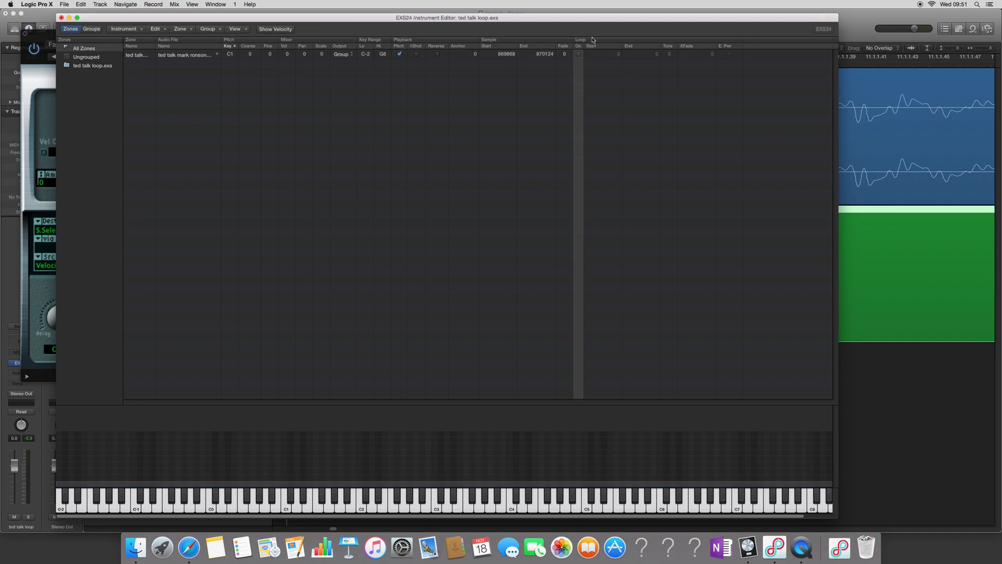
pyautogui.click(579, 53)
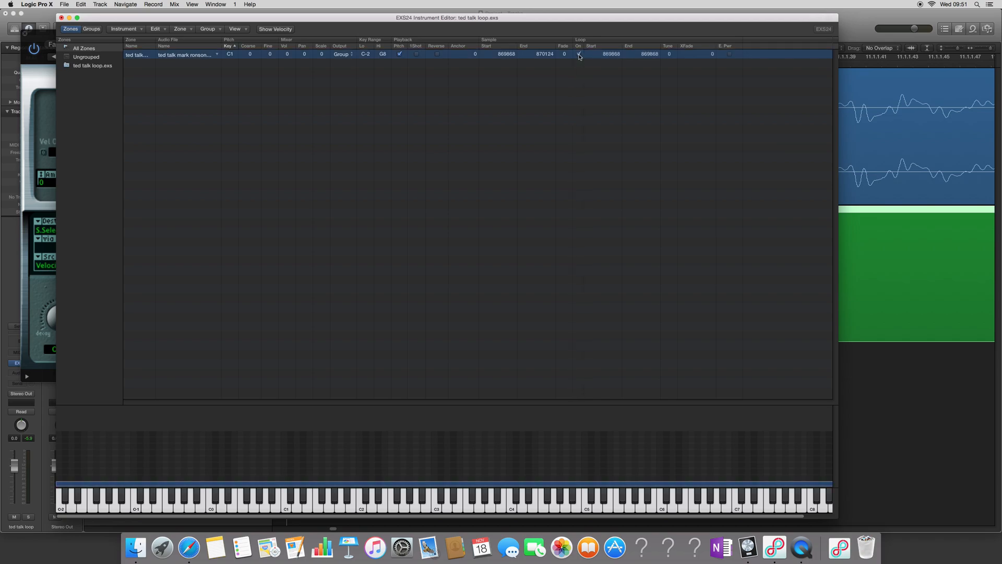
pyautogui.click(578, 53)
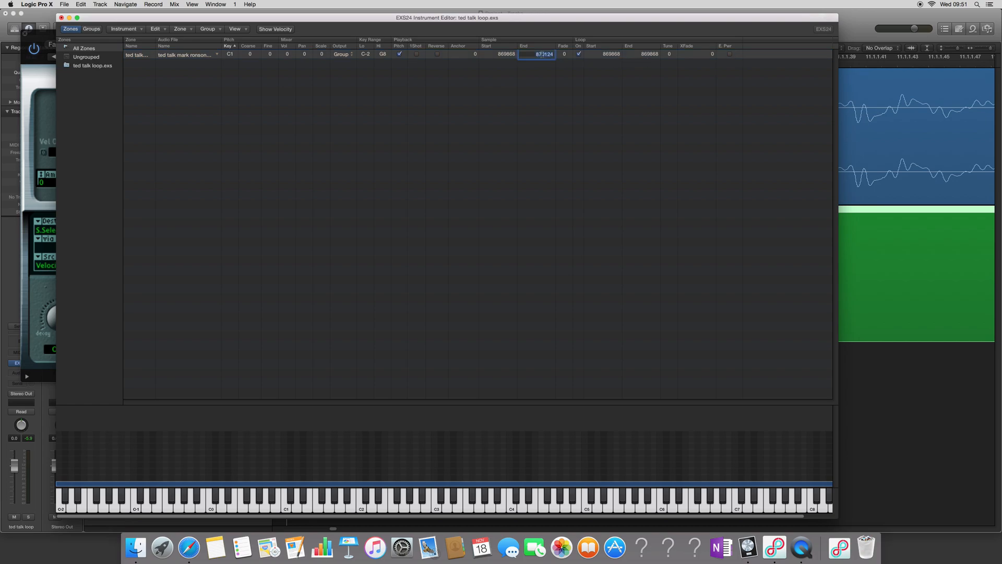
pyautogui.click(641, 53)
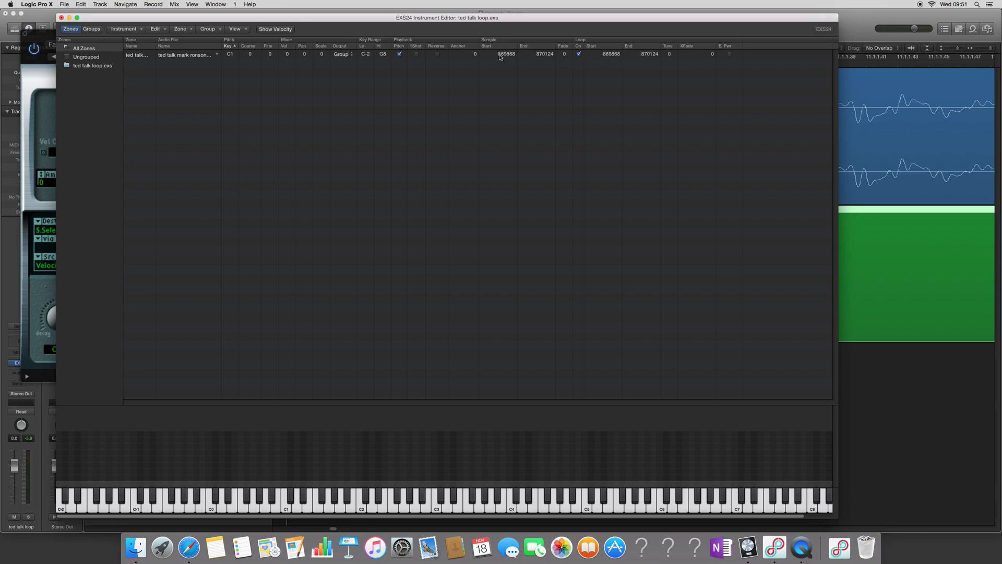
pyautogui.moveTo(613, 57)
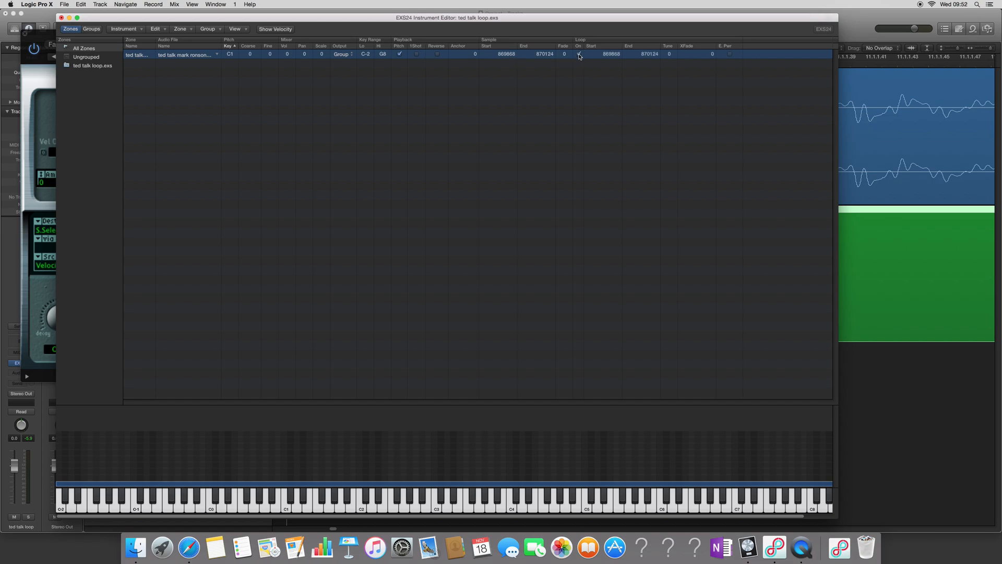
pyautogui.click(579, 53)
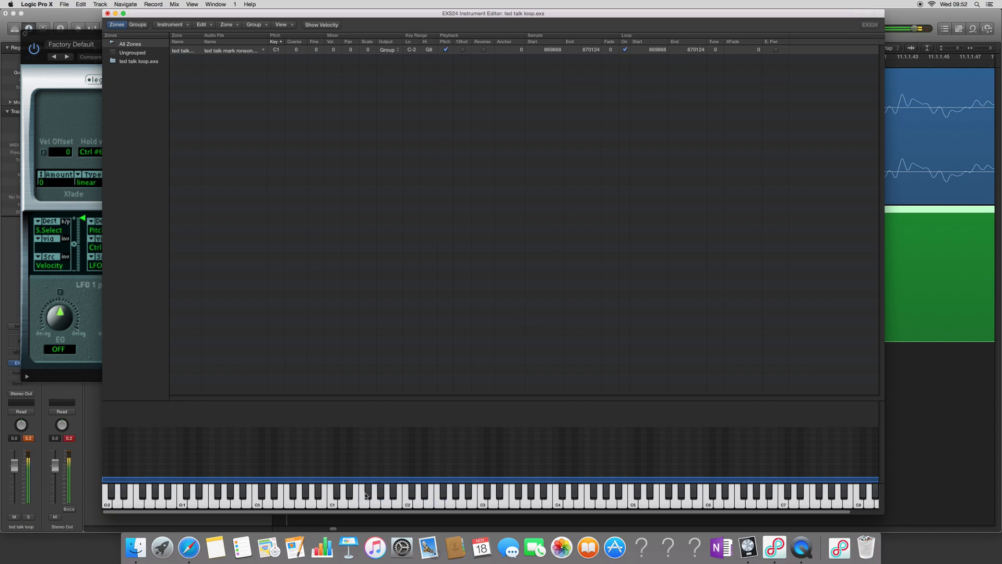
pyautogui.moveTo(302, 505)
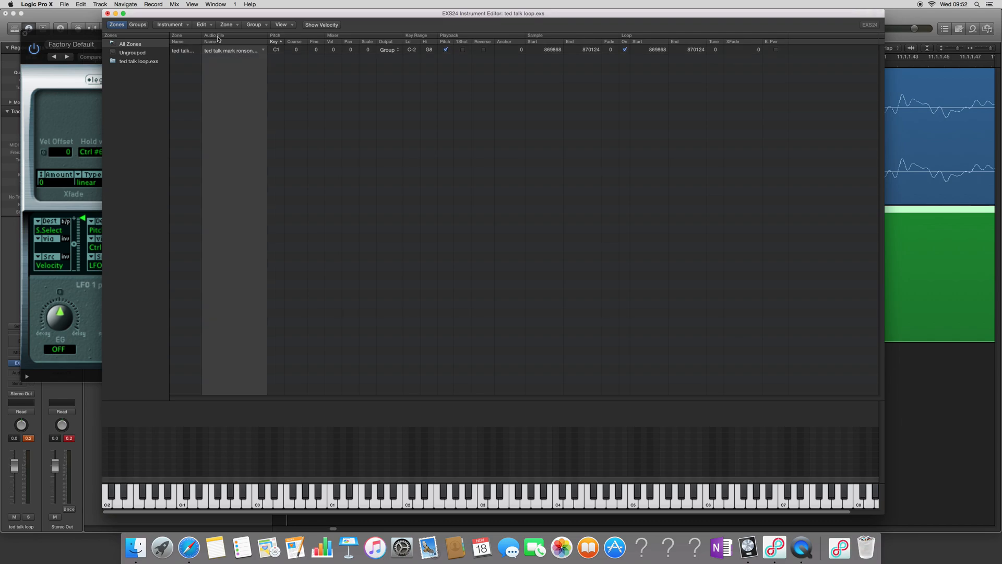
pyautogui.doubleClick(233, 50)
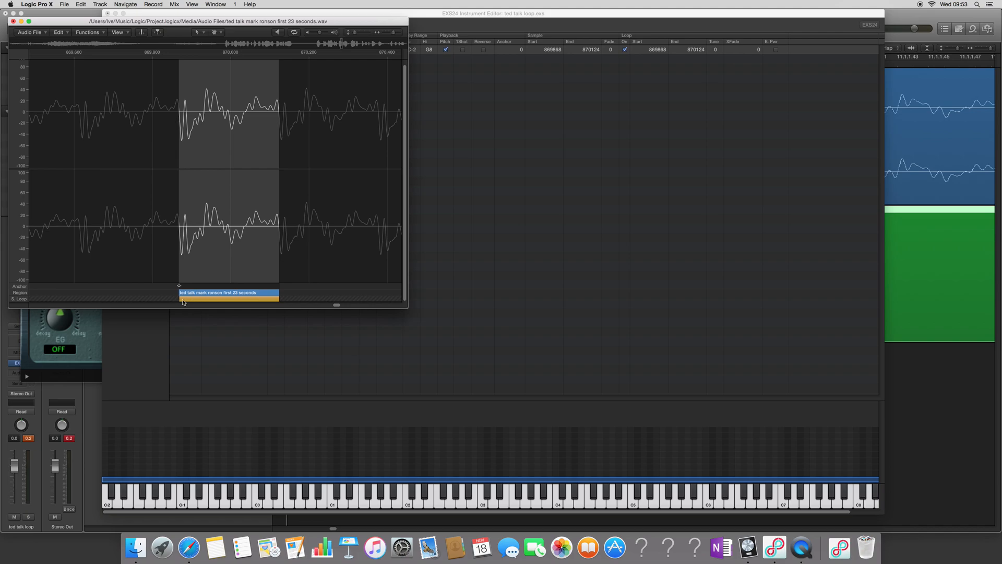
pyautogui.moveTo(667, 52)
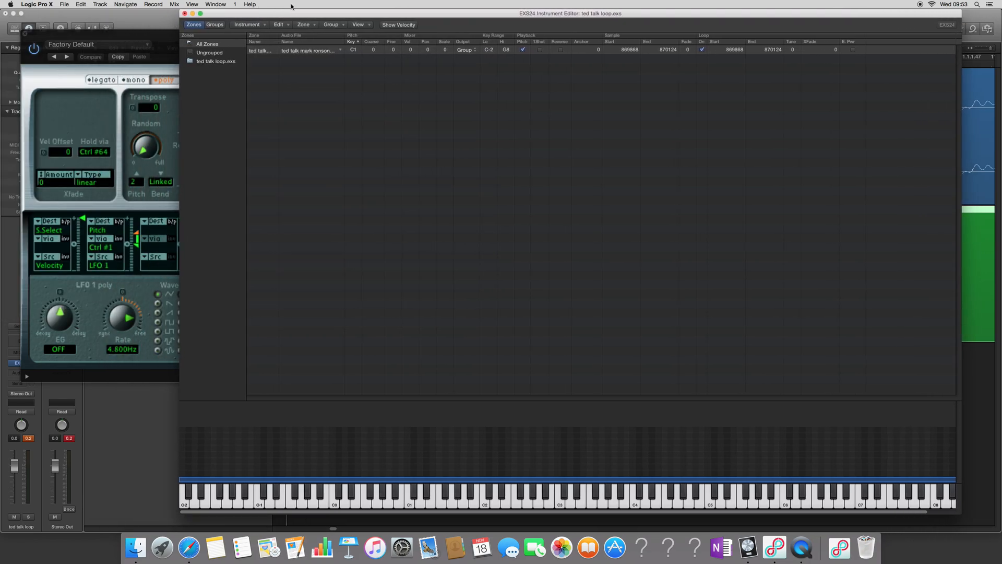
pyautogui.moveTo(78, 37)
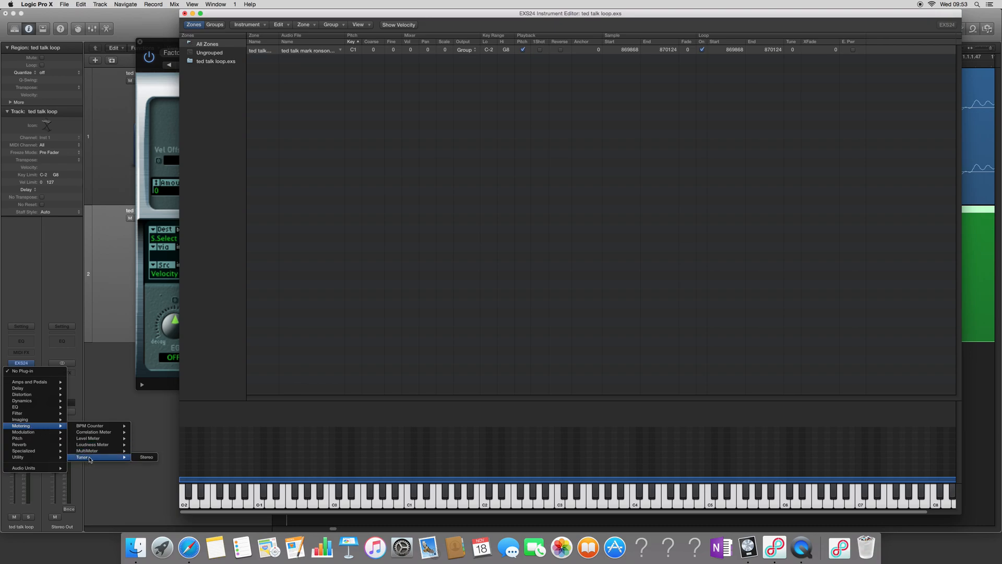
# Bring the EXS24 Instrument Editor in front of the Tuner with its Groups panel listing All Zones, Ungrouped and ted talk loop.exs
pyautogui.click(146, 456)
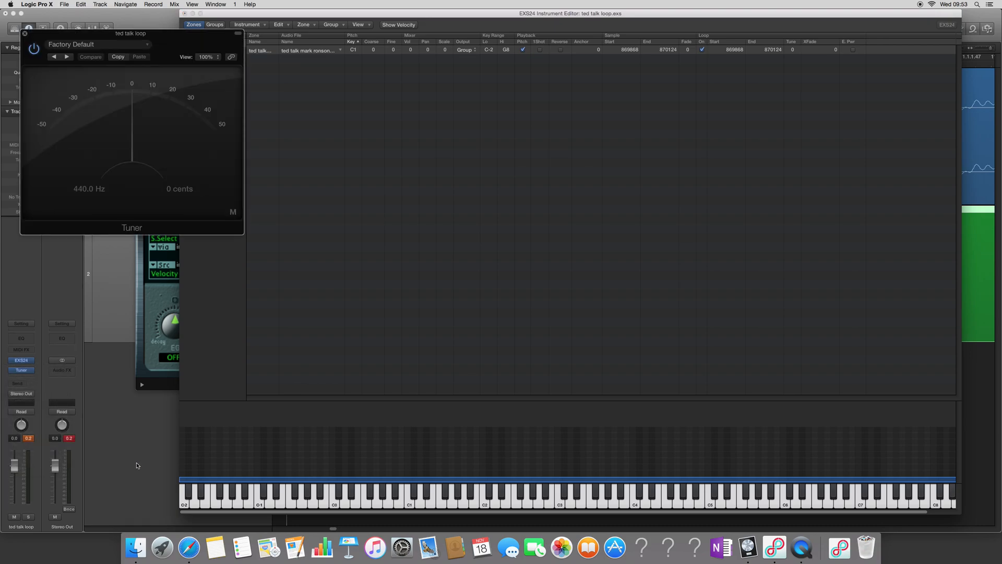
pyautogui.moveTo(360, 451)
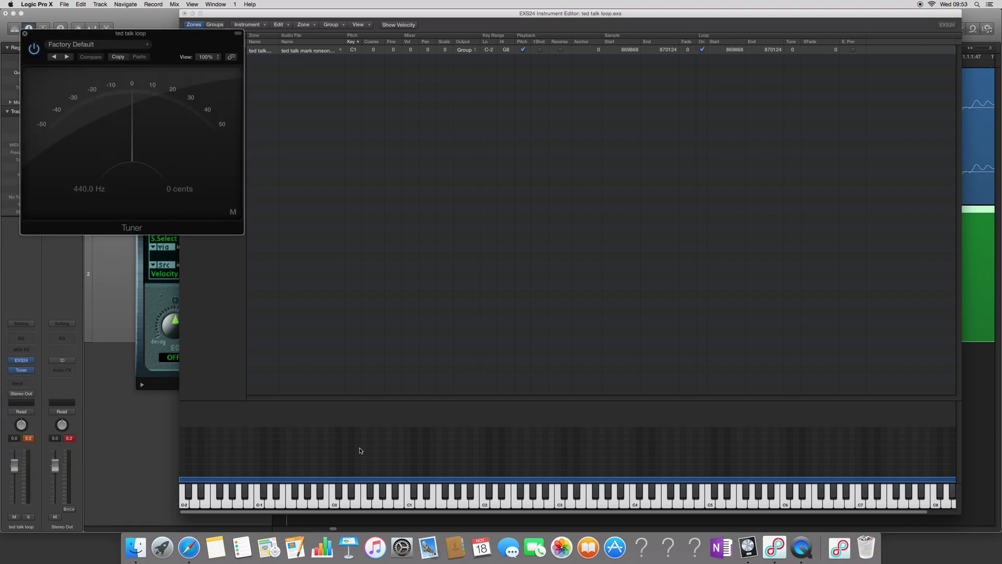
pyautogui.click(409, 494)
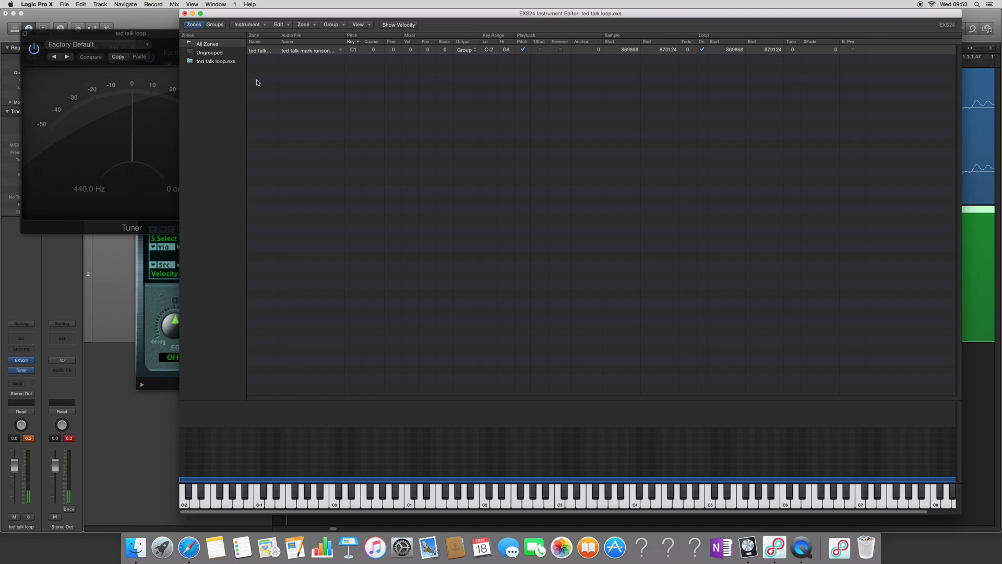
pyautogui.click(484, 495)
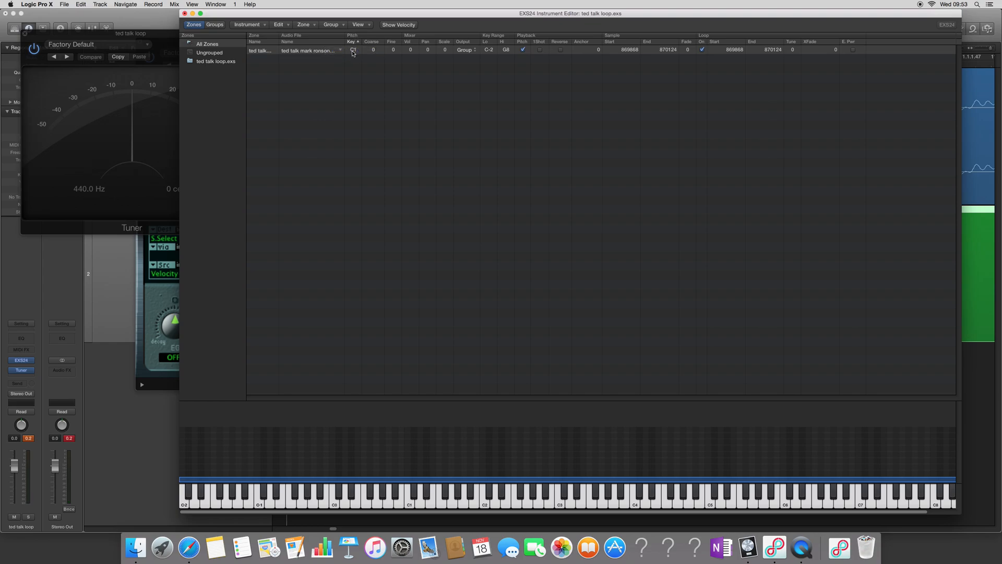
# Set the ted talk zone's root key to F1 while checking the pitch against the Tuner
pyautogui.click(352, 50)
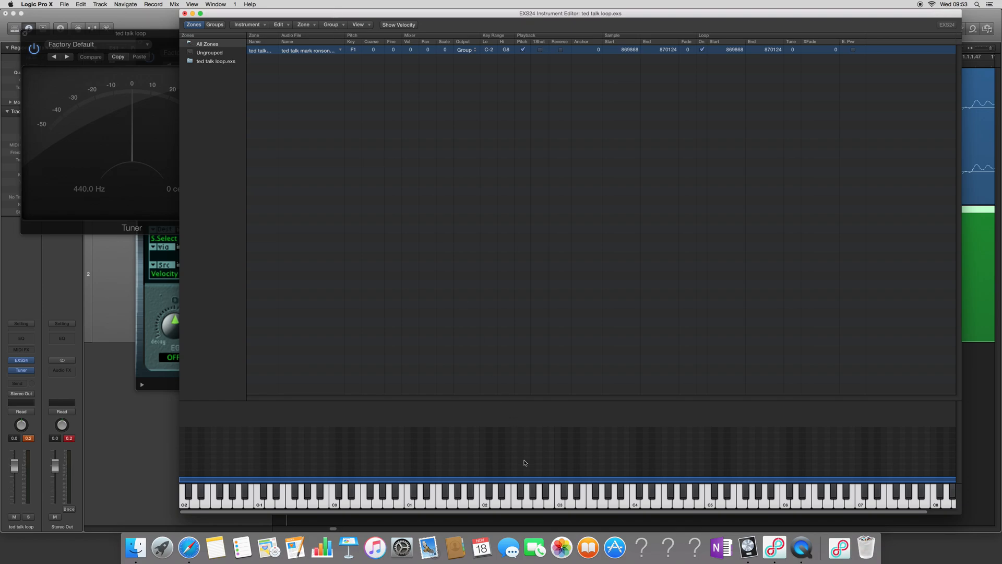
pyautogui.click(409, 499)
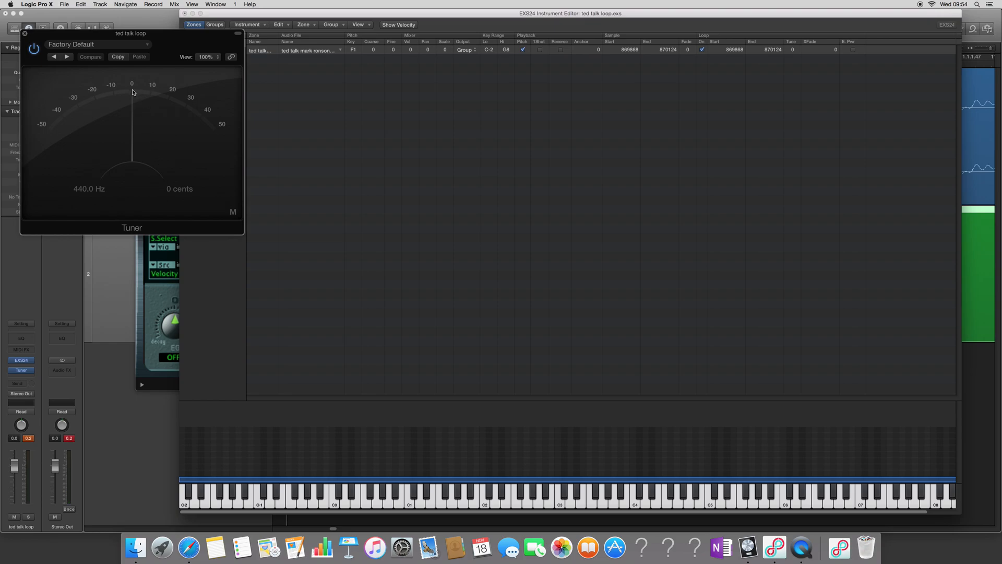
pyautogui.moveTo(115, 98)
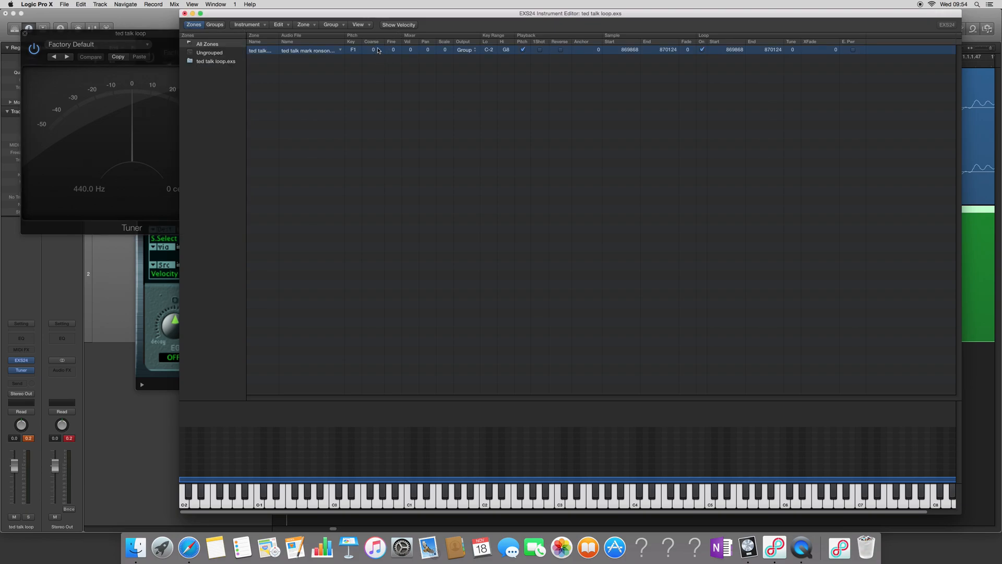
pyautogui.moveTo(394, 53)
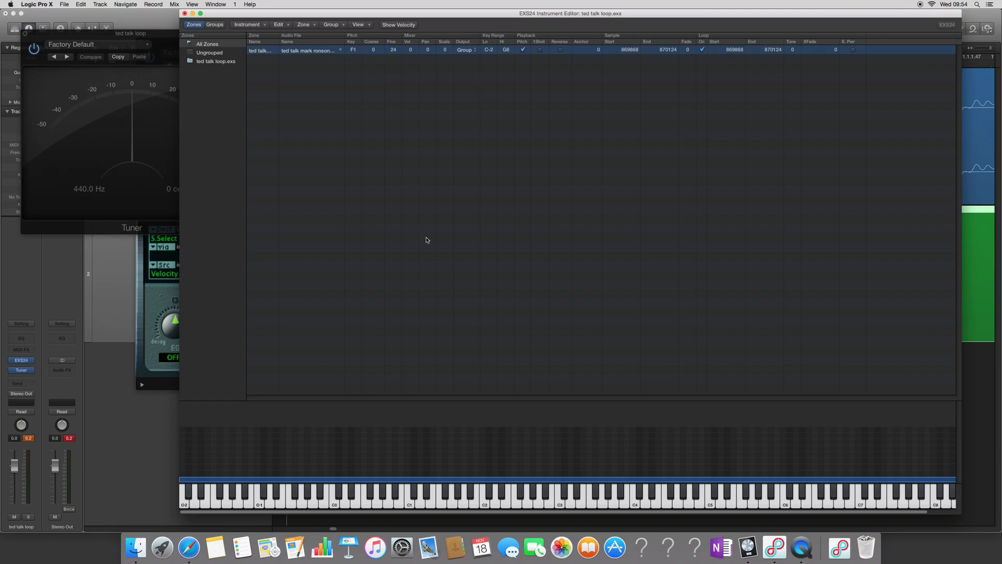
pyautogui.moveTo(411, 505)
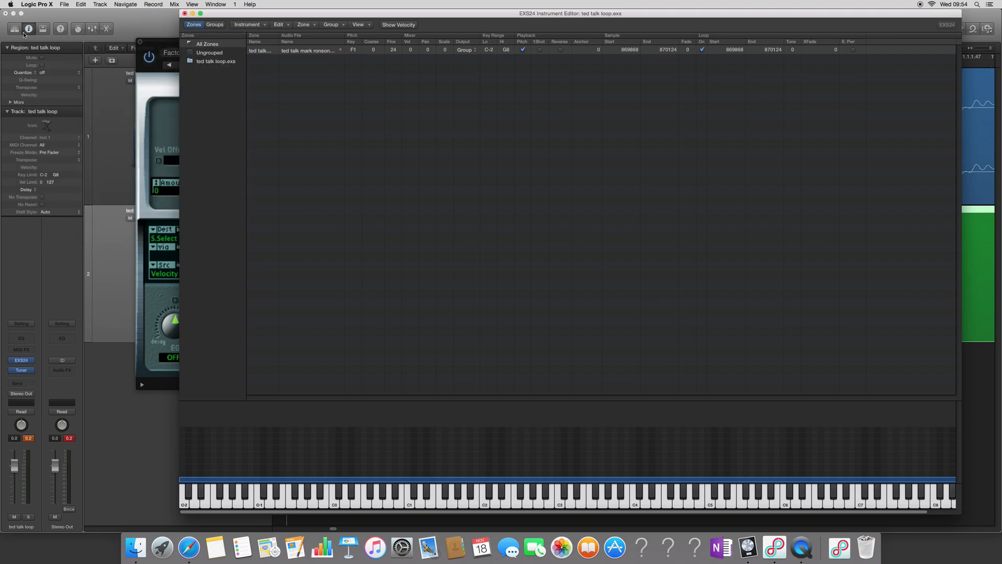
pyautogui.moveTo(309, 69)
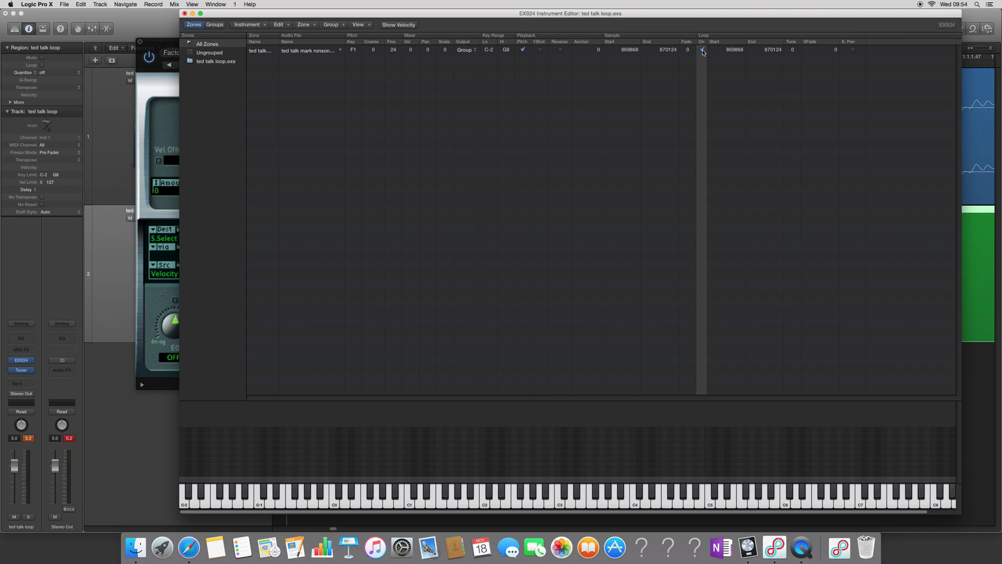
# Keep Loop On for the zone with its 24-cent fine tune and close the Instrument Editor
pyautogui.click(702, 50)
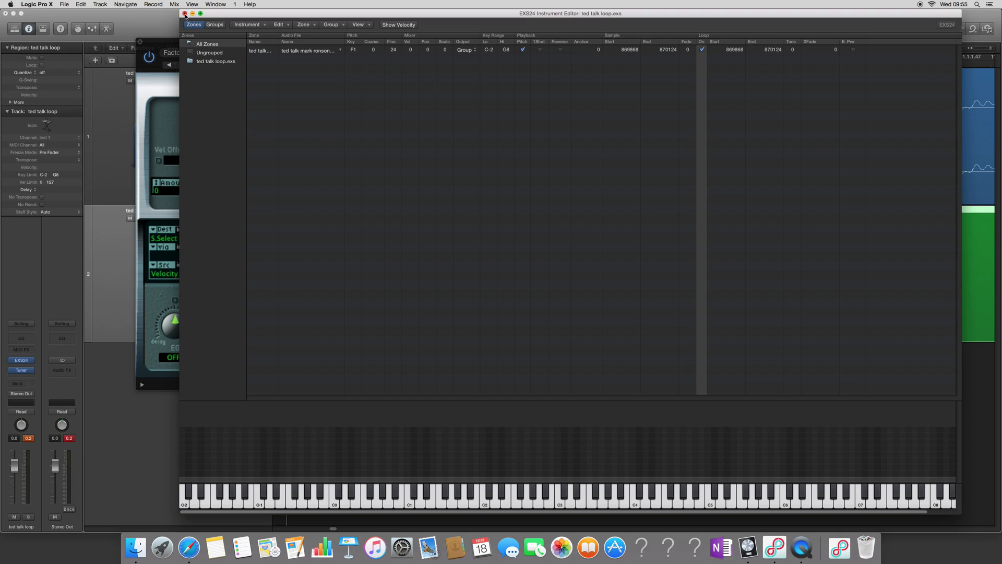
pyautogui.click(185, 14)
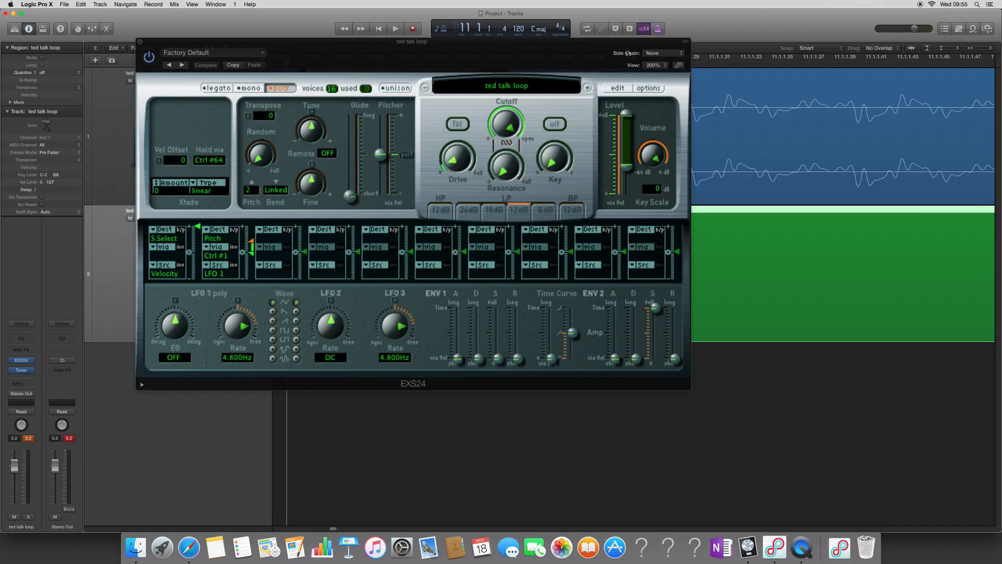
# Lengthen the EXS24 ENV 2 amp release, then close the sampler window leaving Musical Typing open
pyautogui.moveTo(411, 41); pyautogui.dragTo(493, 37)
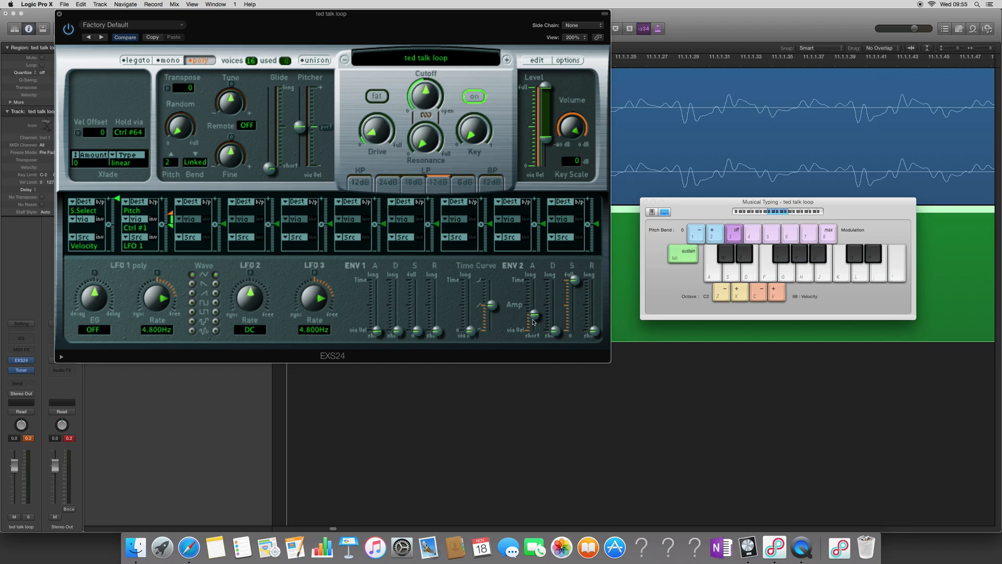
pyautogui.moveTo(534, 313); pyautogui.dragTo(533, 317)
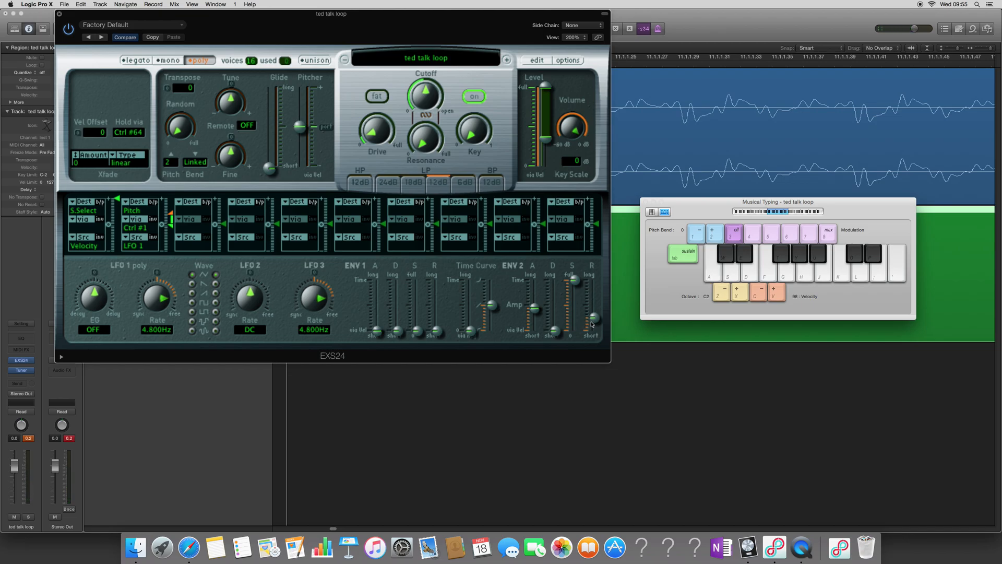
pyautogui.moveTo(228, 123)
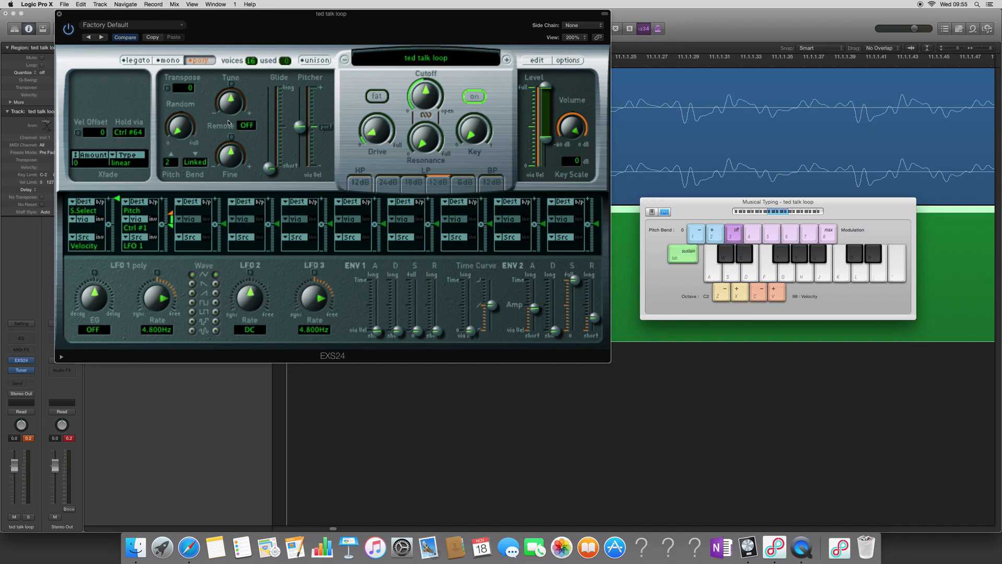
pyautogui.click(60, 14)
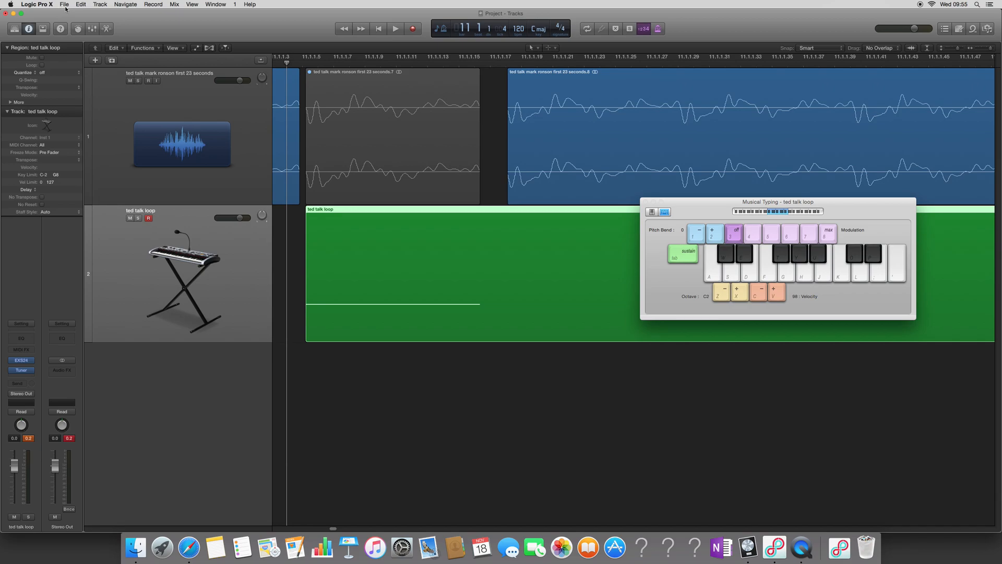
pyautogui.moveTo(64, 11)
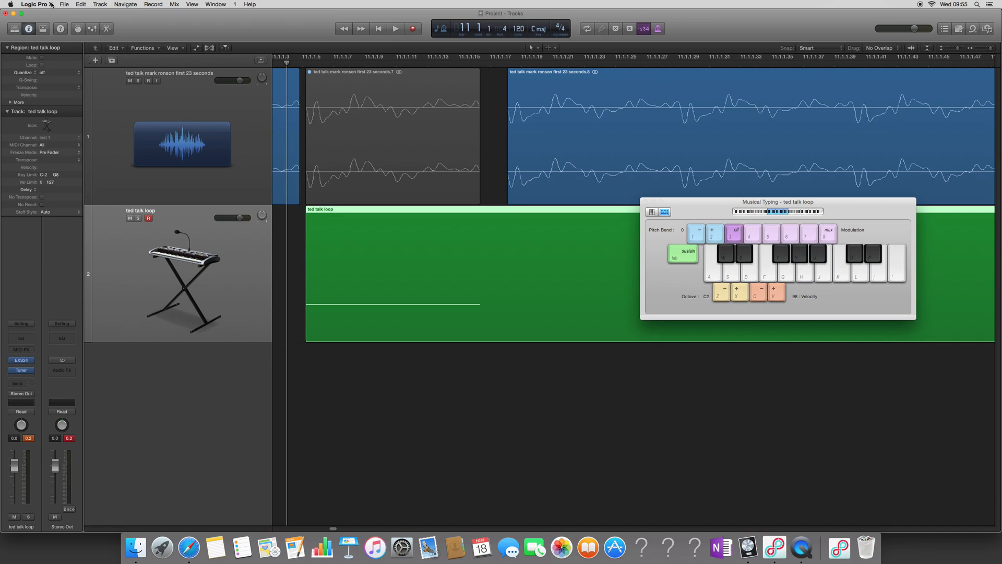
# Consolidate the project, copying audio files and EXS instruments and samples into the project folder
pyautogui.click(63, 4)
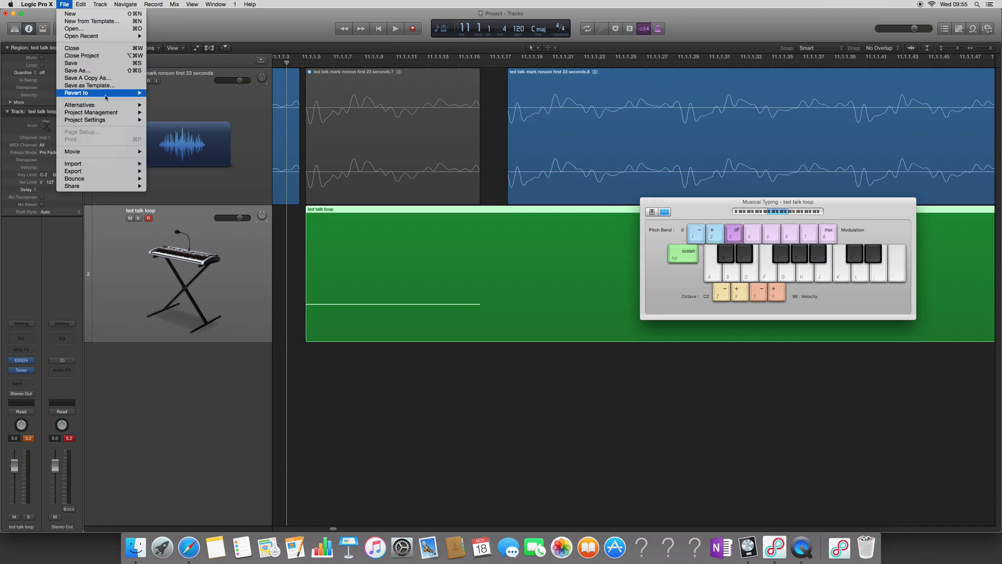
pyautogui.moveTo(90, 112)
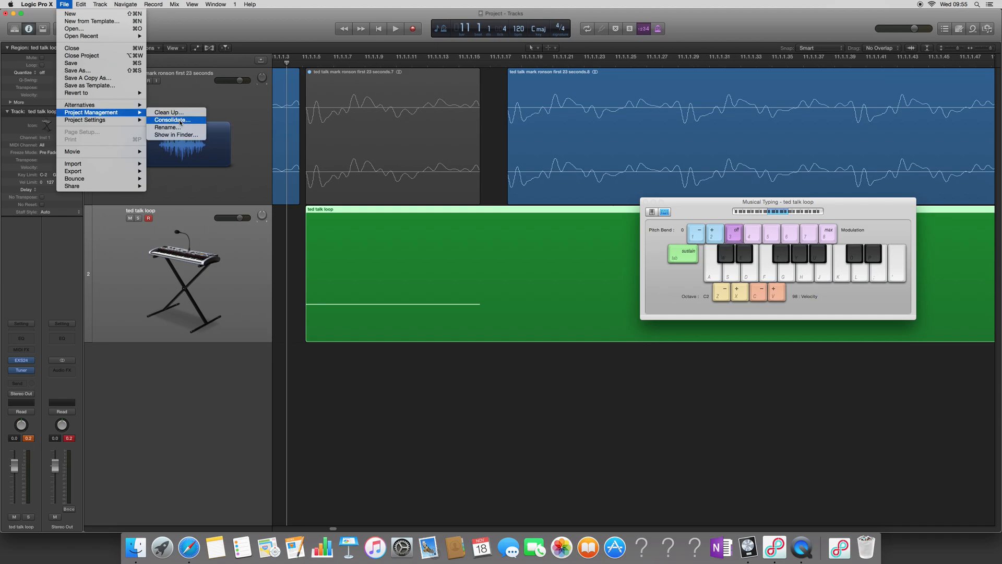
pyautogui.click(170, 120)
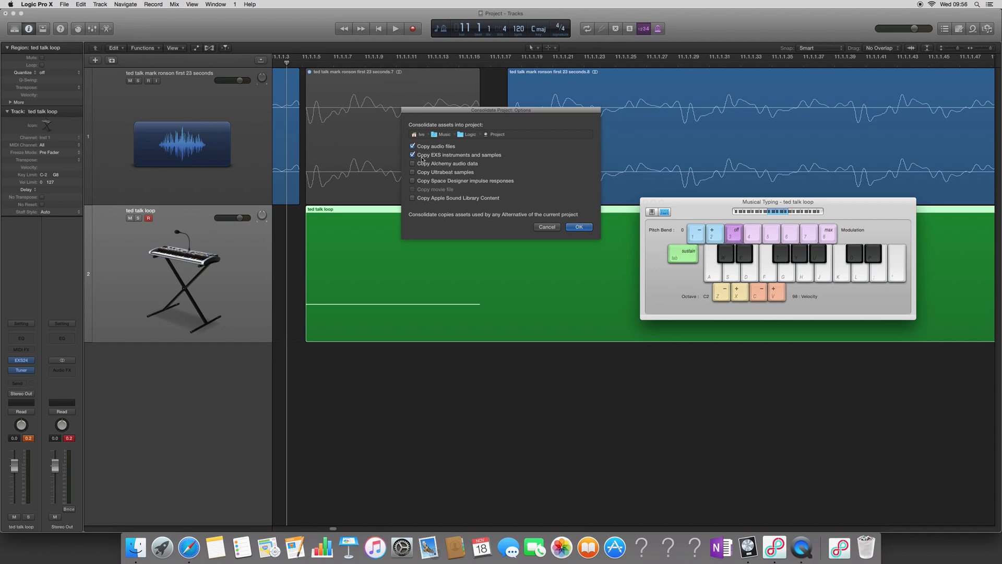
pyautogui.moveTo(497, 162)
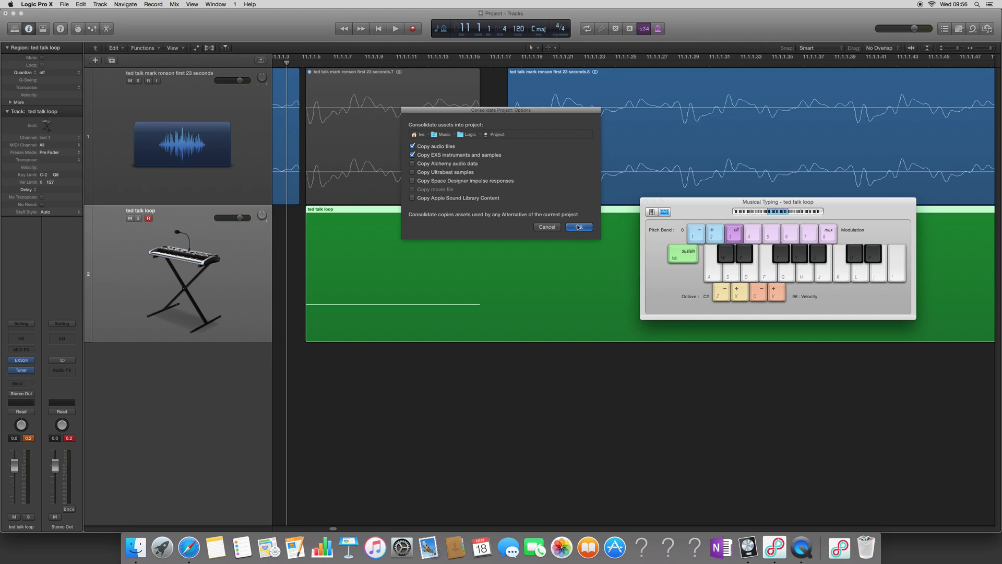
pyautogui.click(577, 226)
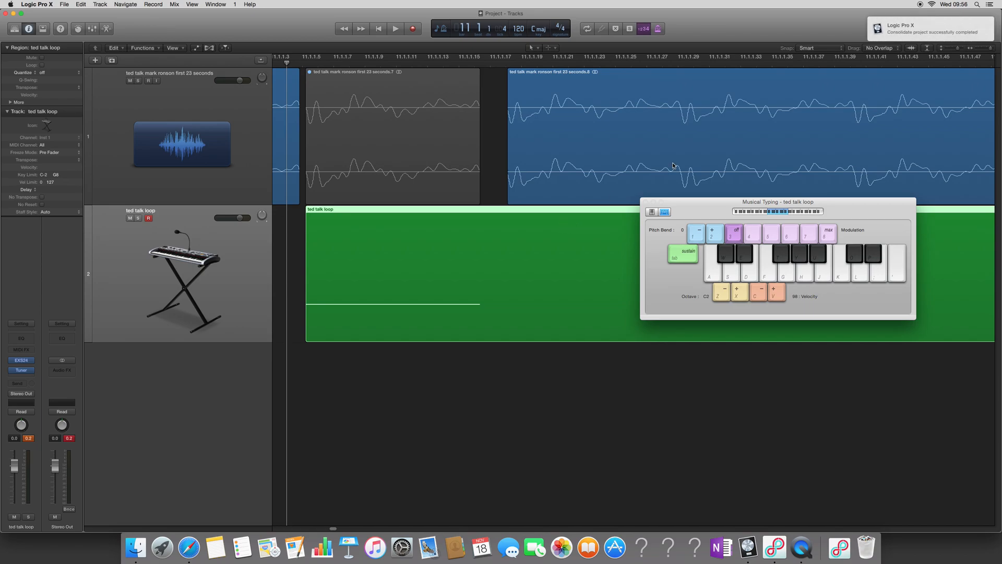